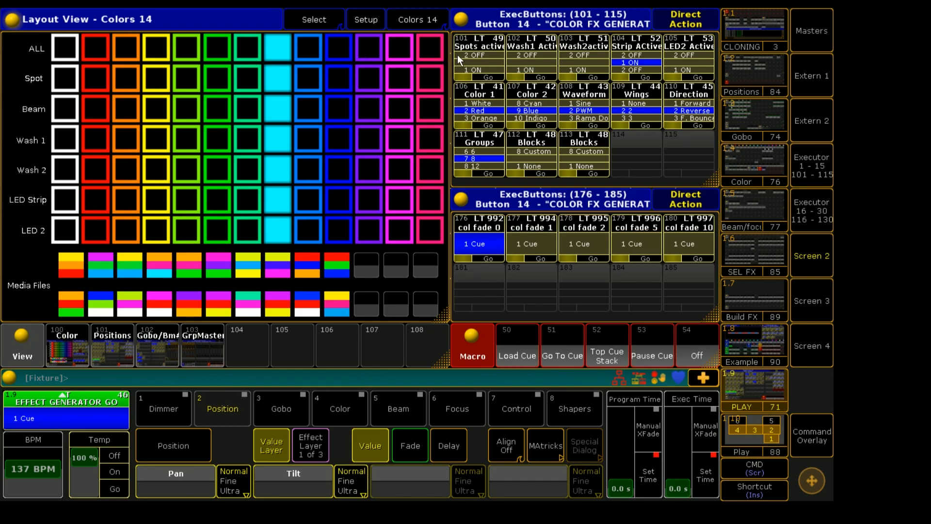
mouse_move(524, 62)
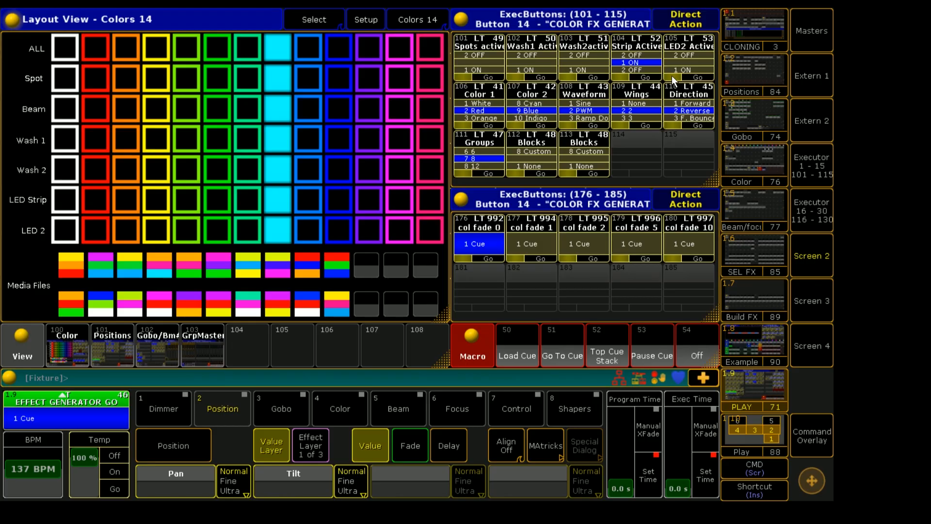
mouse_move(607, 102)
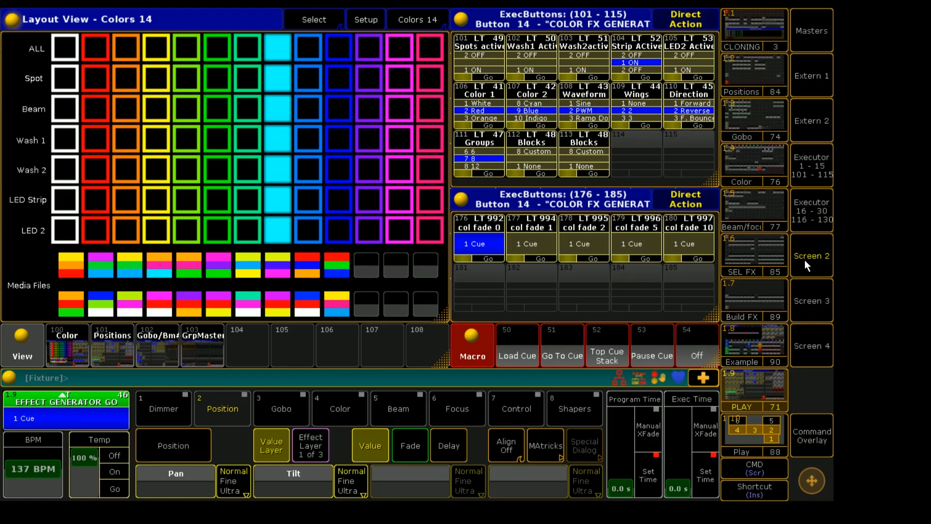
mouse_move(812, 269)
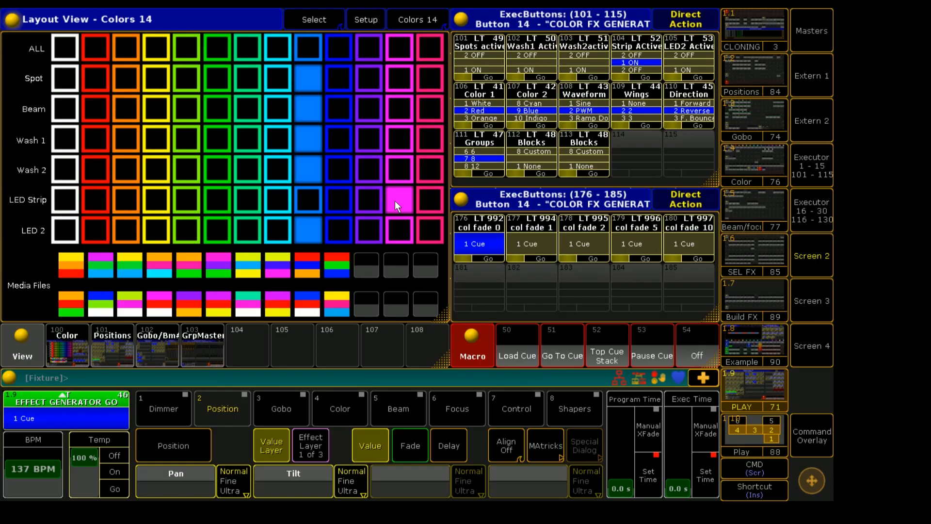
mouse_move(409, 206)
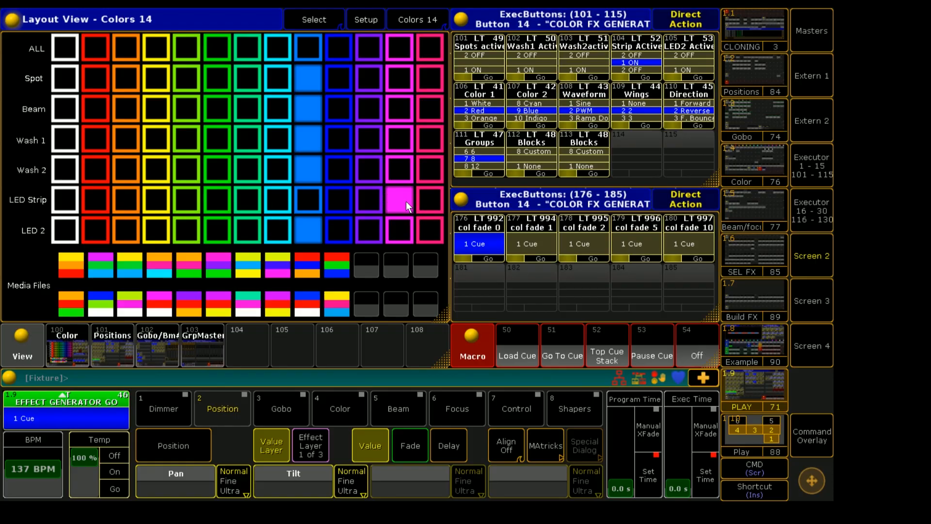
mouse_move(399, 206)
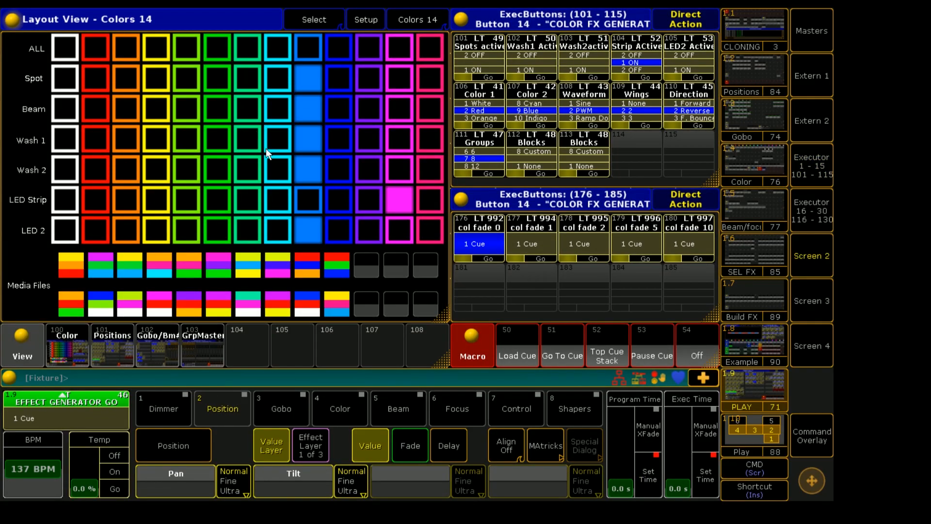
mouse_move(631, 179)
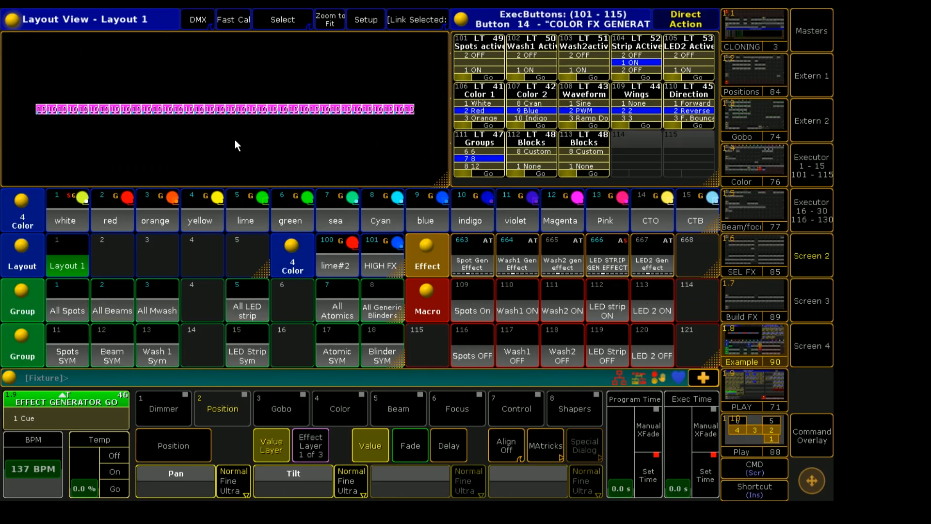
mouse_move(21, 91)
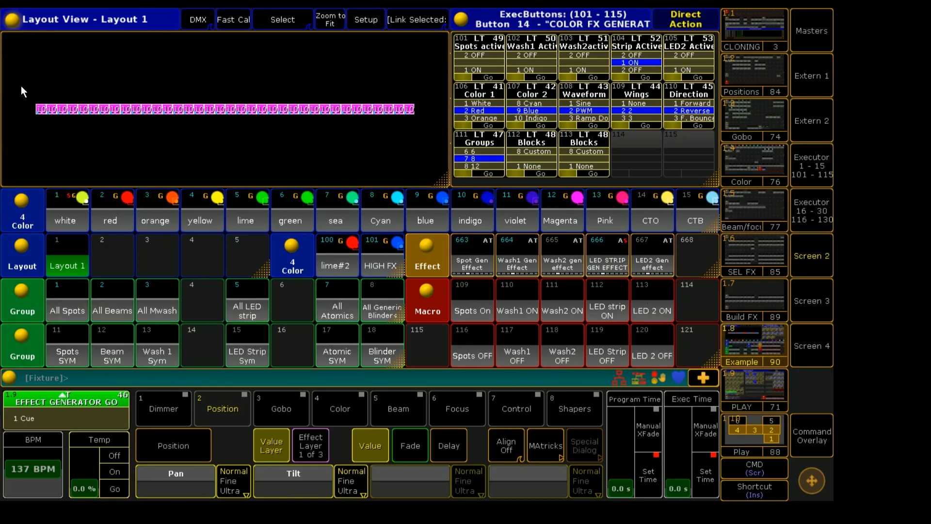
mouse_move(32, 89)
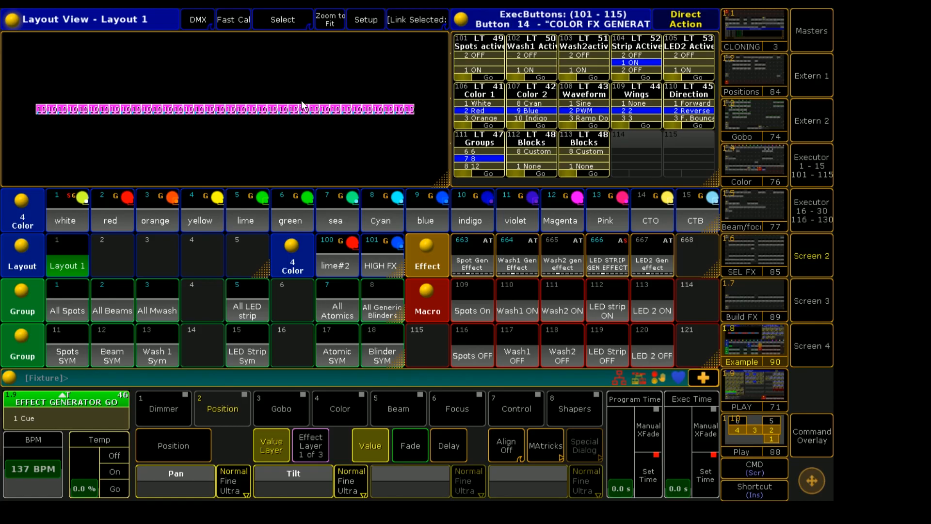
mouse_move(378, 107)
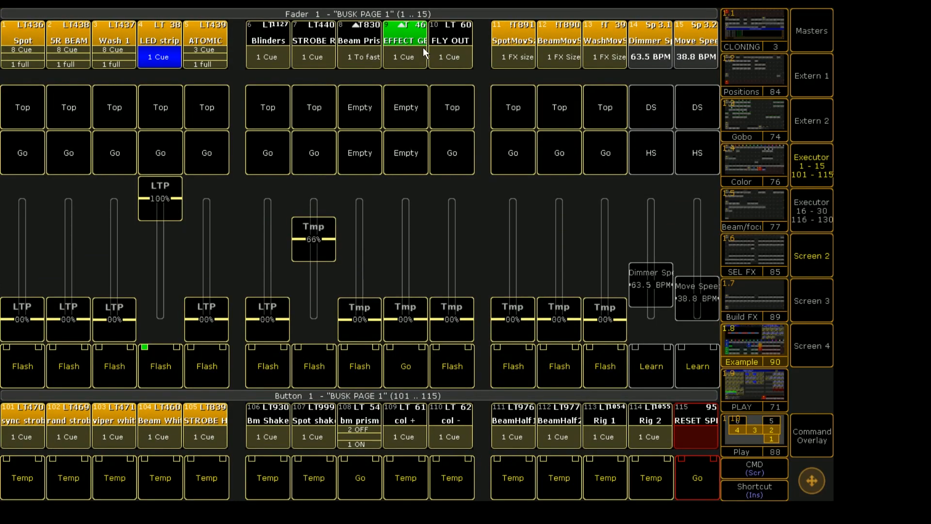
mouse_move(399, 51)
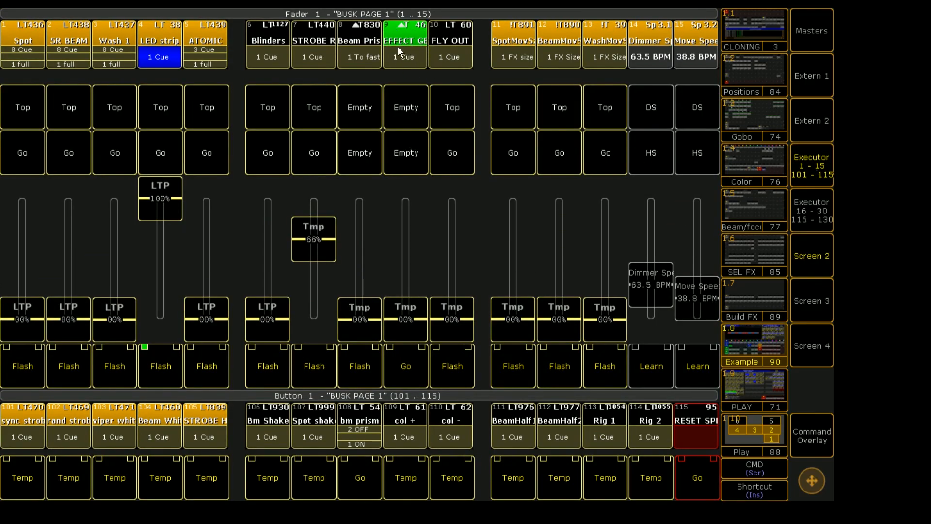
- Switch to the Fader busk page holding executor 46 EFFECT GENERATOR
left_click(404, 37)
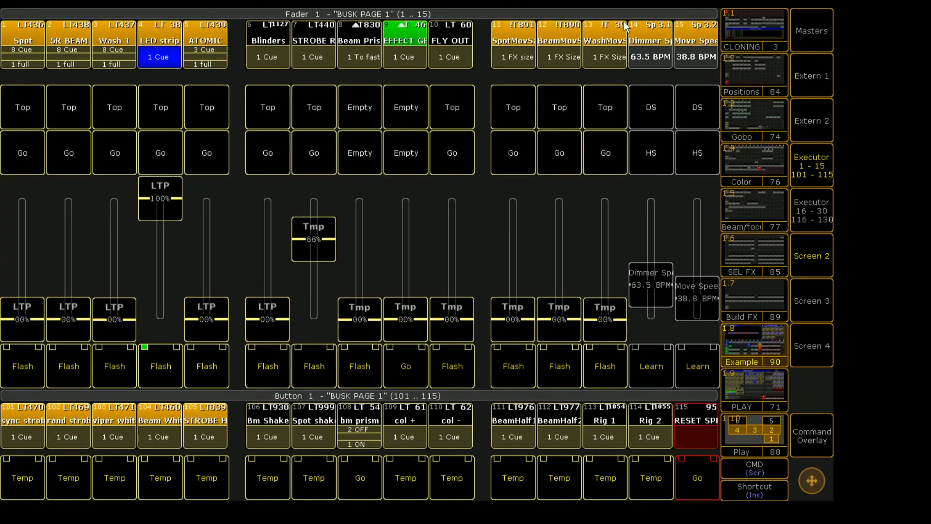
mouse_move(409, 319)
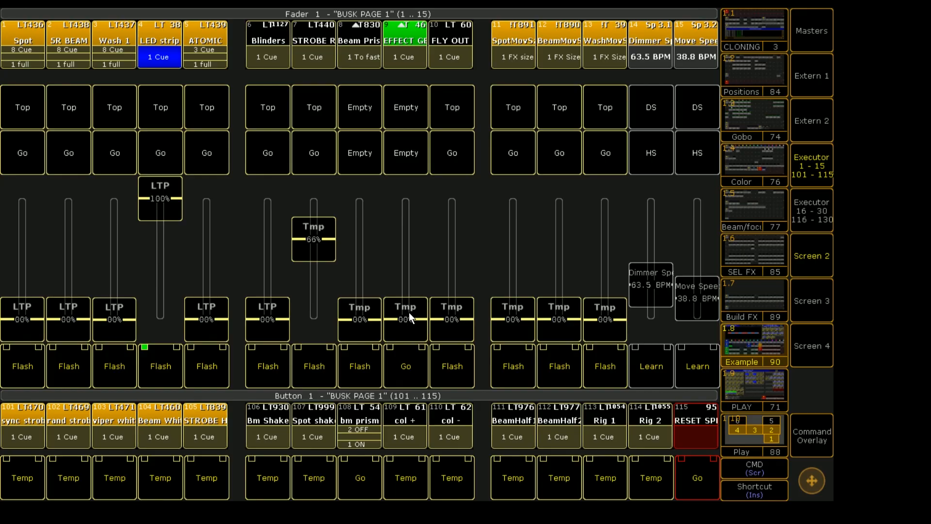
mouse_move(412, 322)
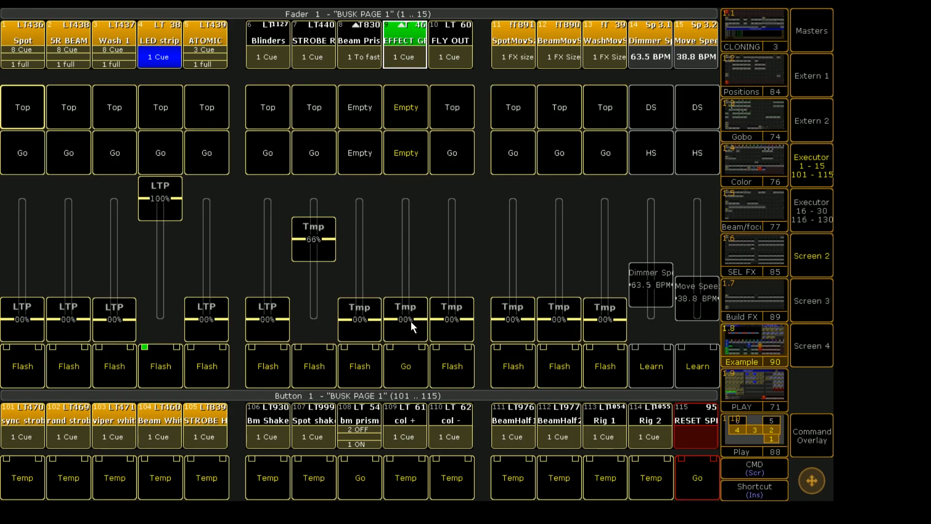
mouse_move(419, 368)
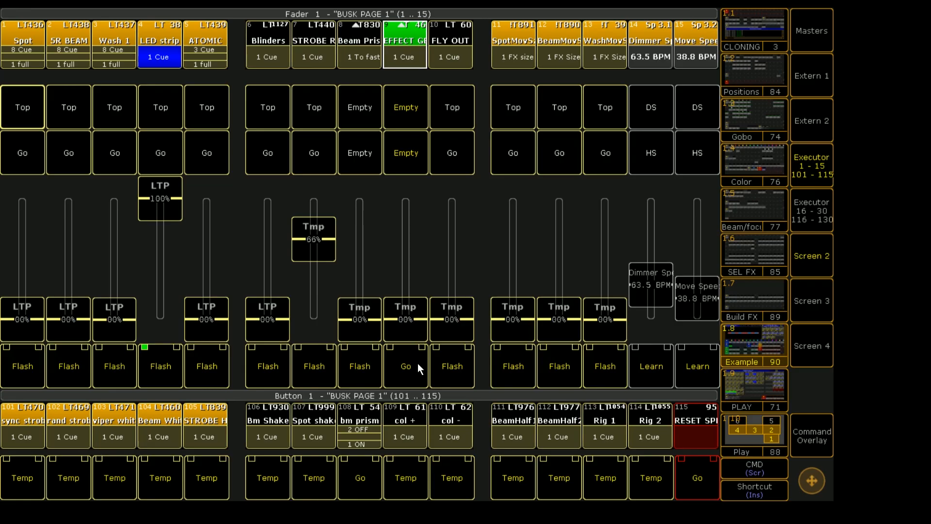
mouse_move(415, 418)
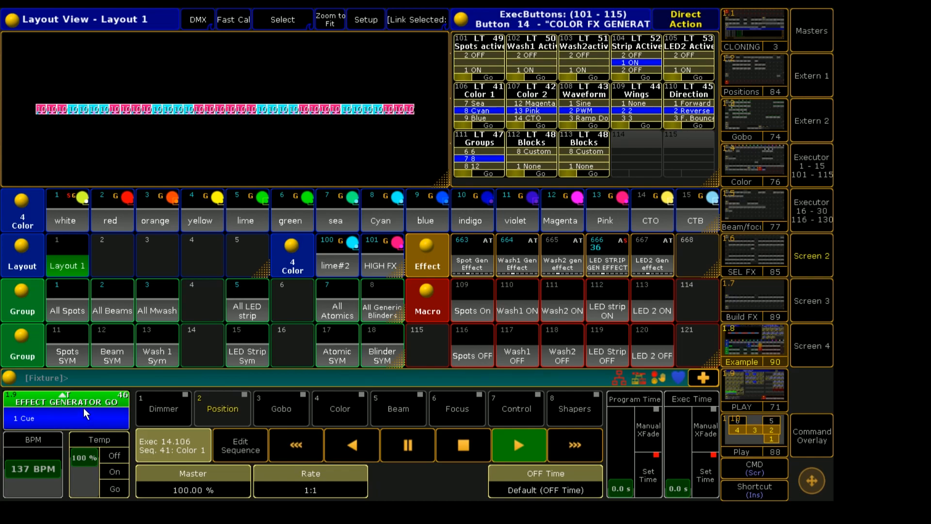
mouse_move(87, 408)
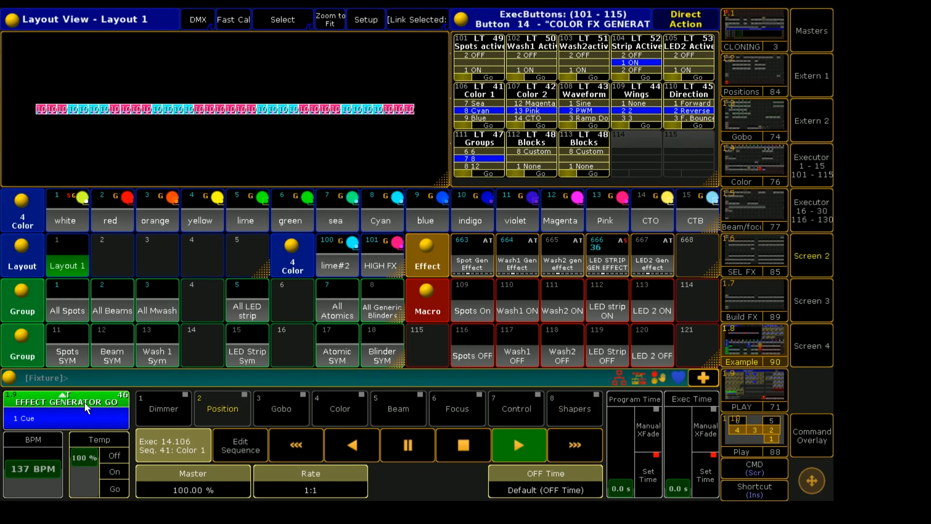
mouse_move(658, 121)
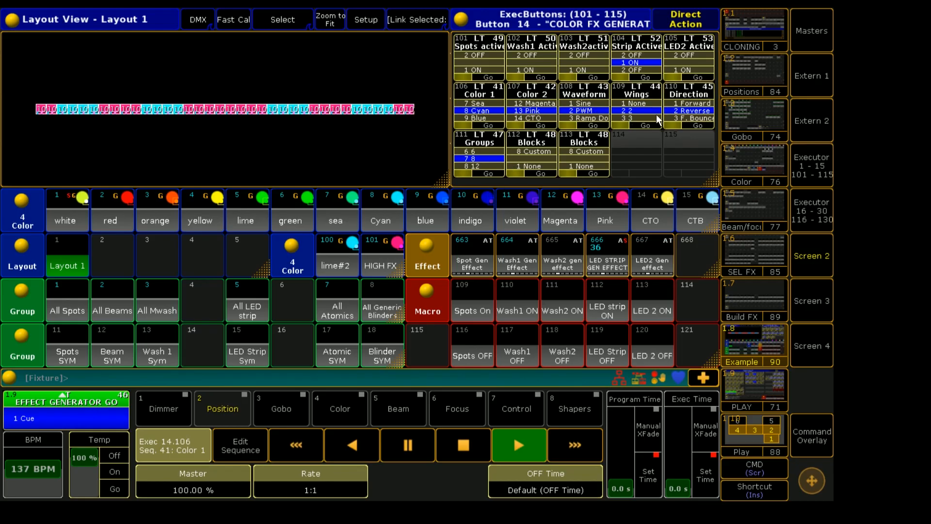
mouse_move(632, 159)
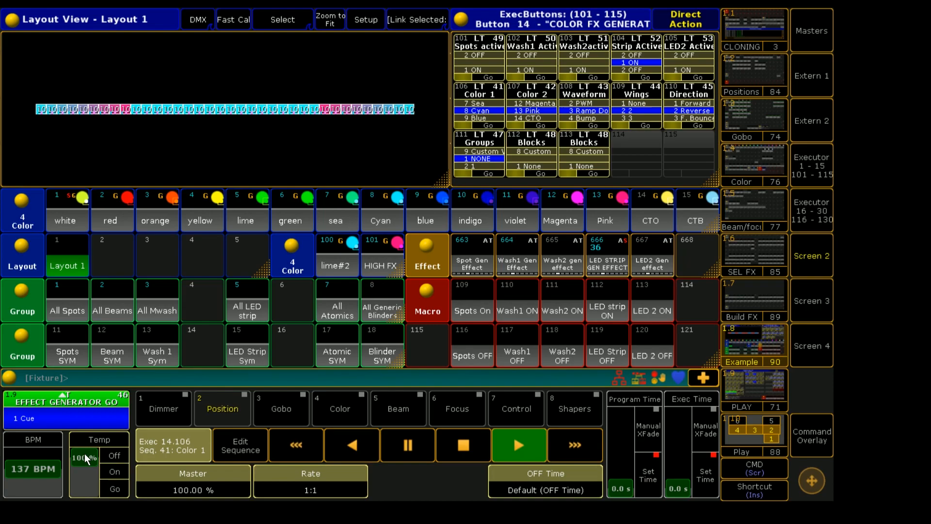
- Lower the effect generator's Temp fader and bring up the Positions exec page
left_click_drag(87, 457, 86, 478)
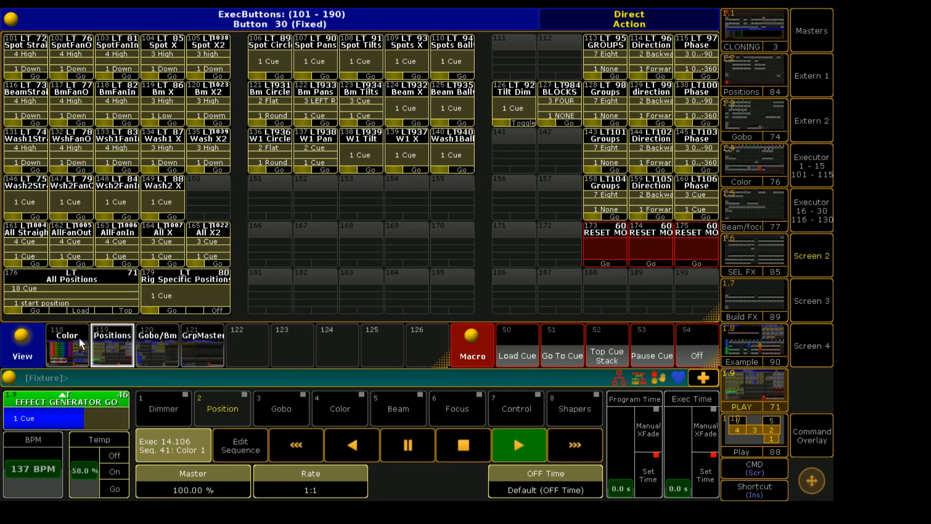
left_click(67, 345)
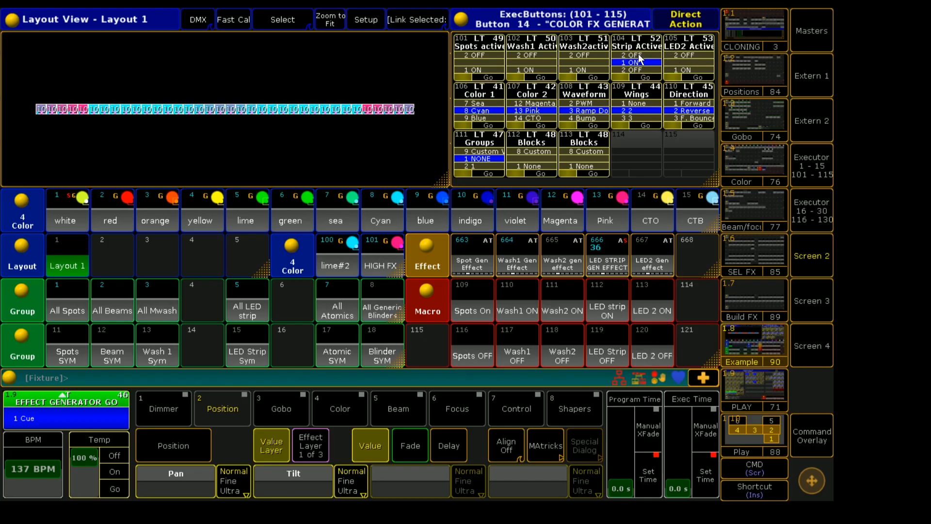
mouse_move(662, 160)
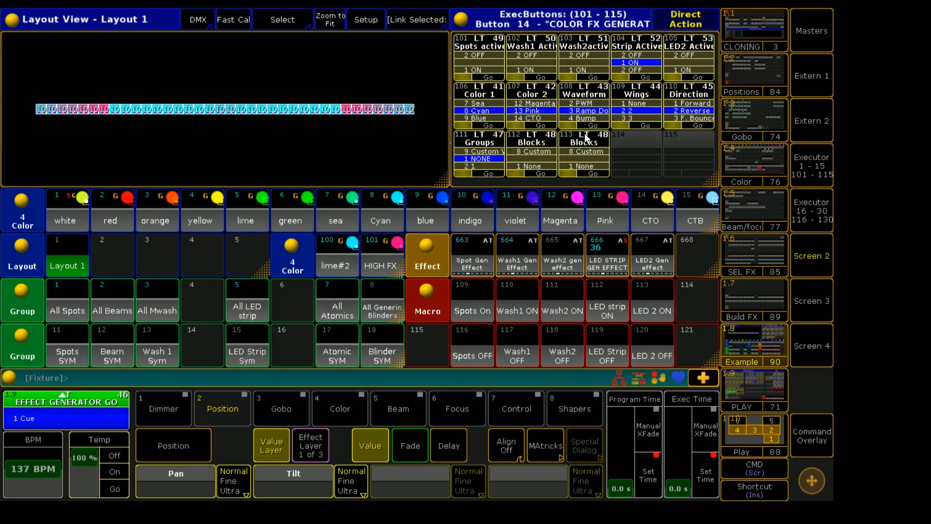
mouse_move(639, 60)
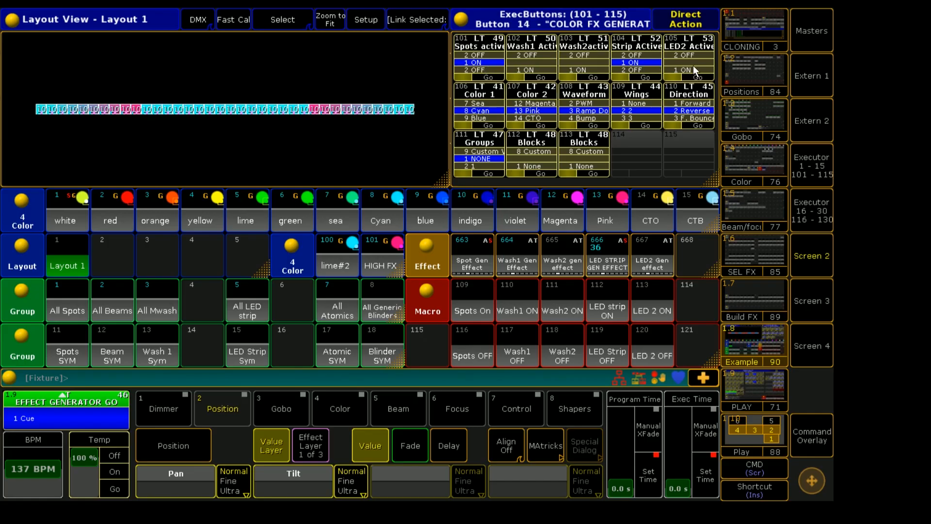
- Switch on the LED2 Active colour effect exec button
left_click(688, 63)
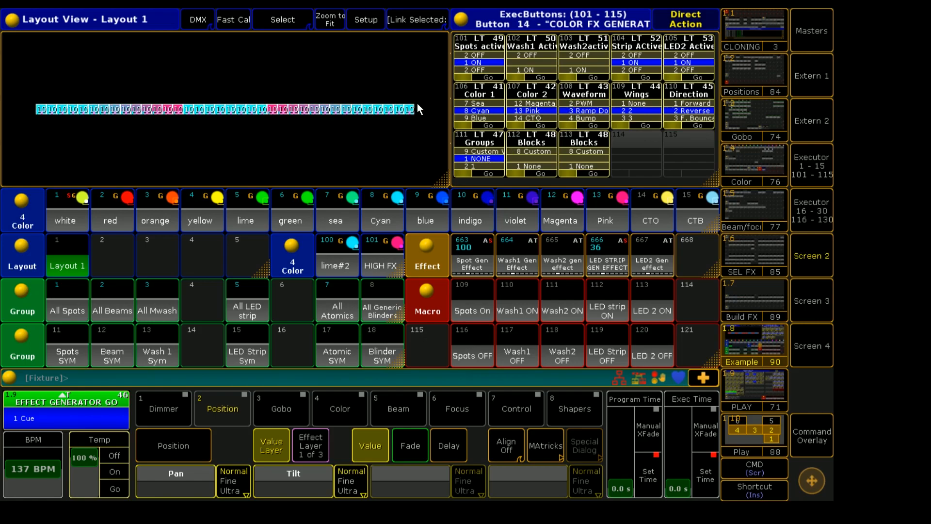
mouse_move(510, 64)
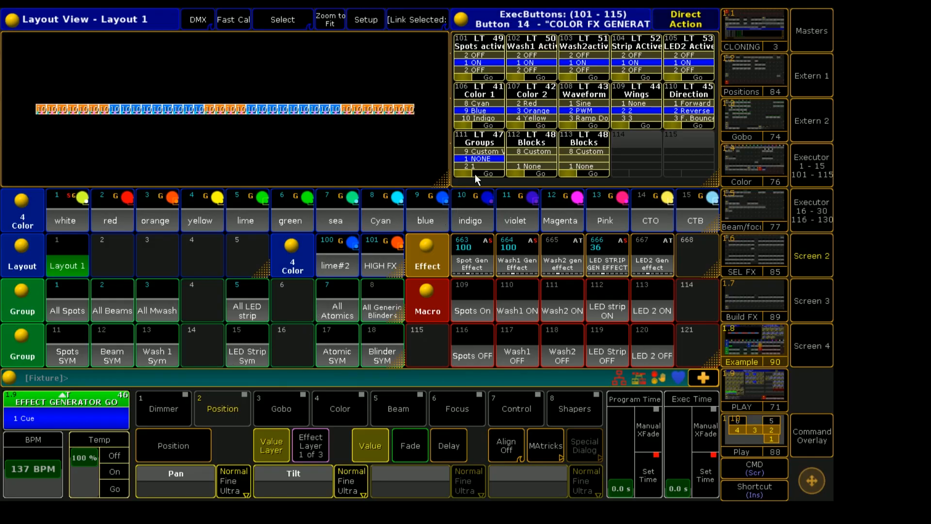
mouse_move(494, 107)
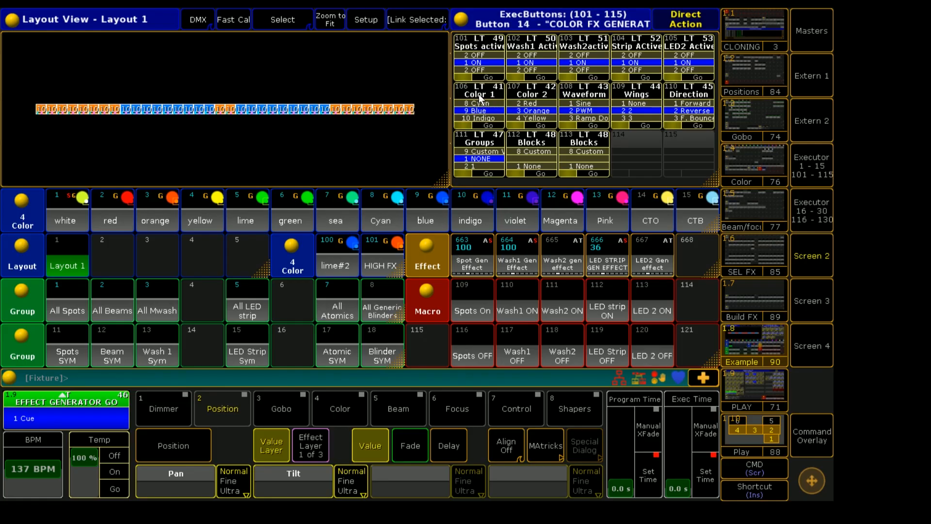
mouse_move(486, 112)
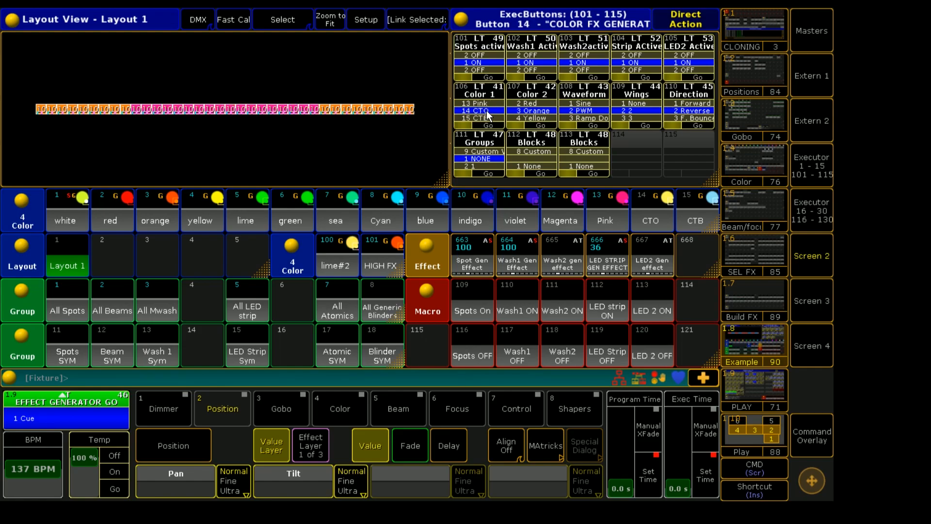
- Choose 13 Pink as the first chase colour on the Color 1 executor
left_click(480, 110)
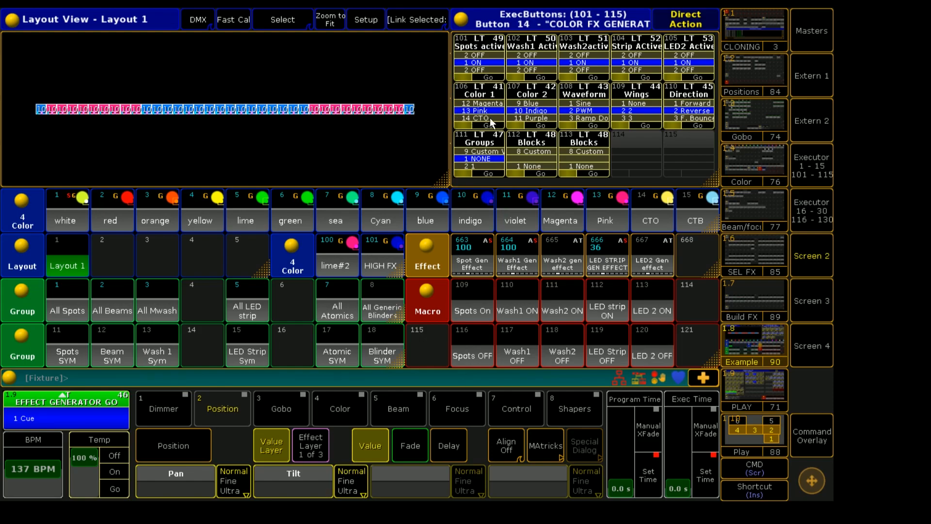
mouse_move(522, 141)
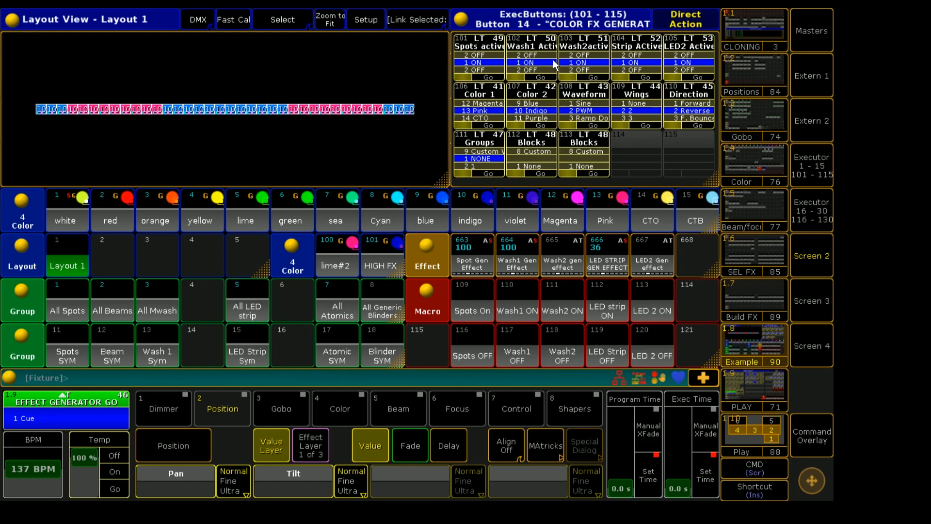
mouse_move(645, 112)
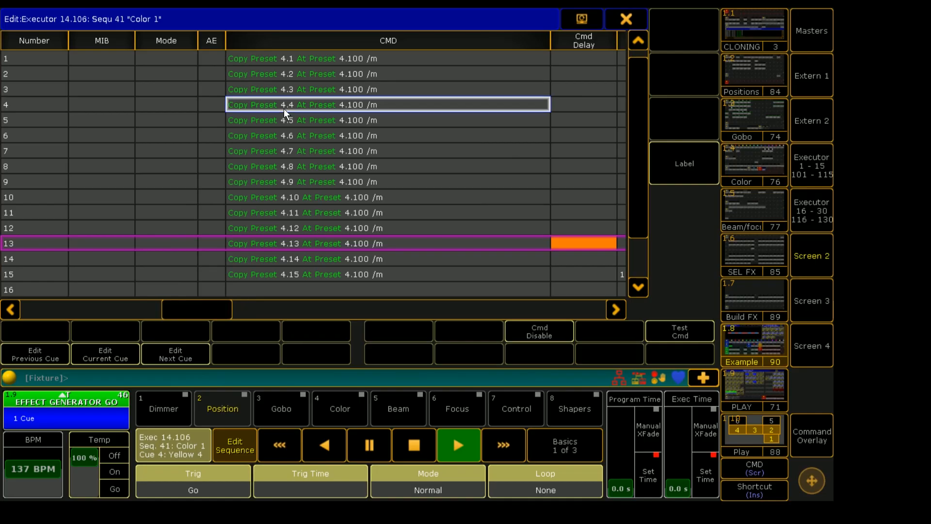
mouse_move(309, 110)
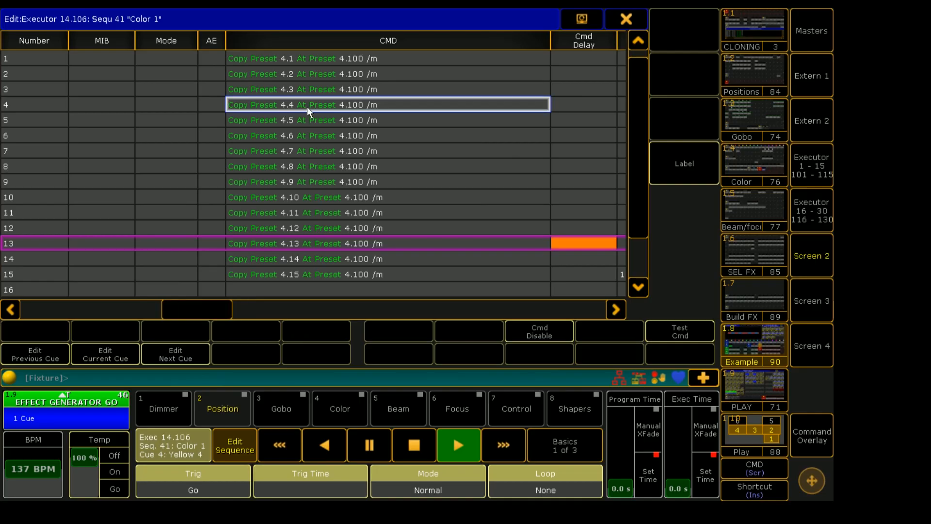
mouse_move(367, 113)
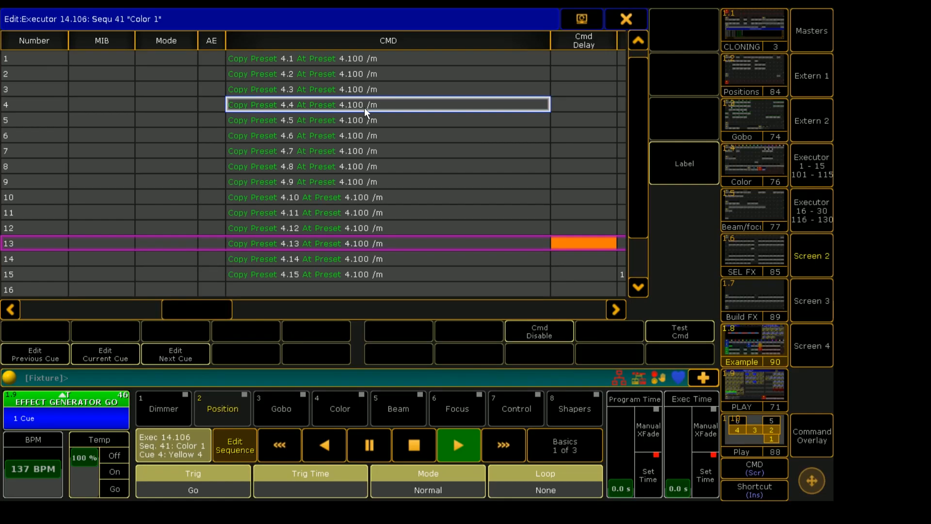
mouse_move(380, 110)
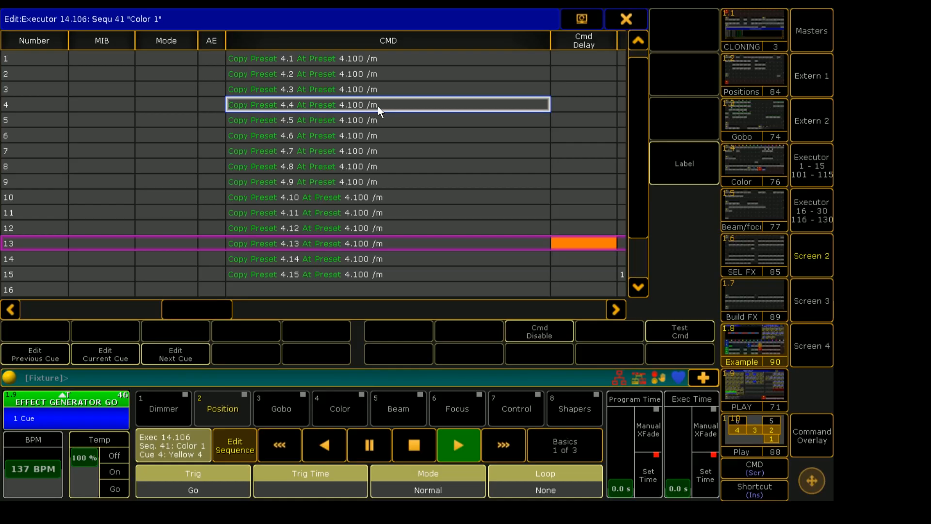
mouse_move(391, 112)
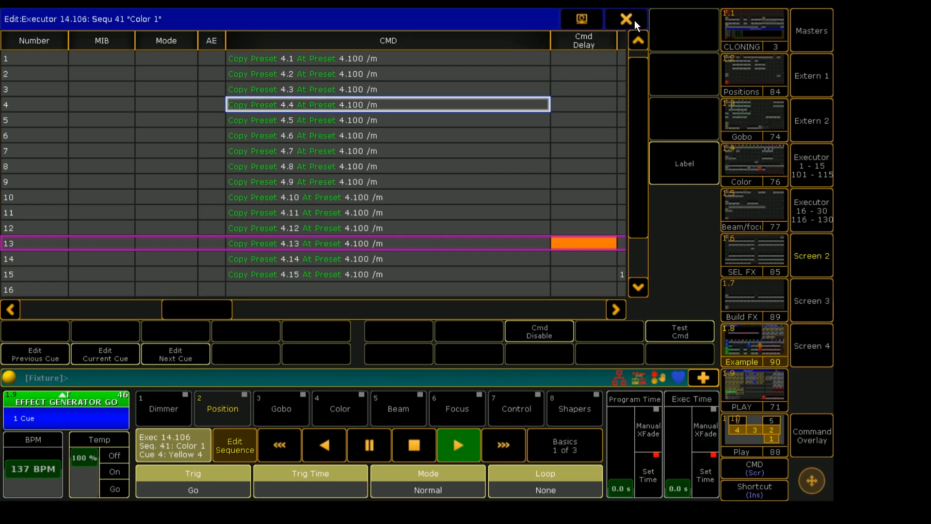
- Close the Color 1 sequence editor and make Yellow the first chase colour
left_click(625, 18)
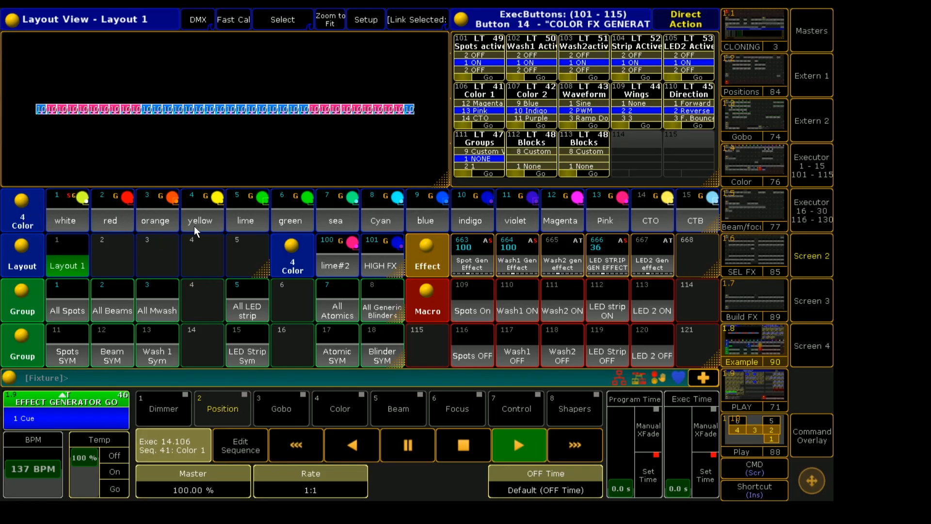
left_click(202, 211)
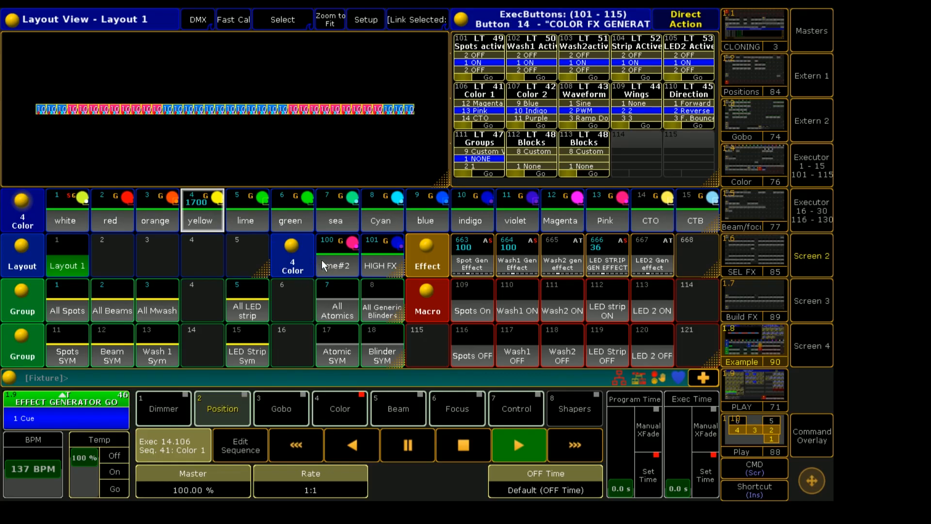
mouse_move(343, 270)
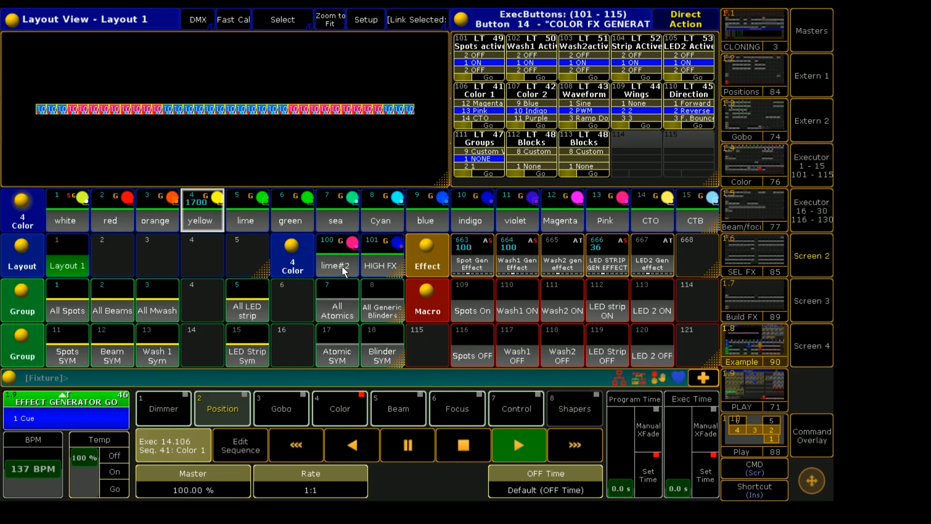
mouse_move(329, 260)
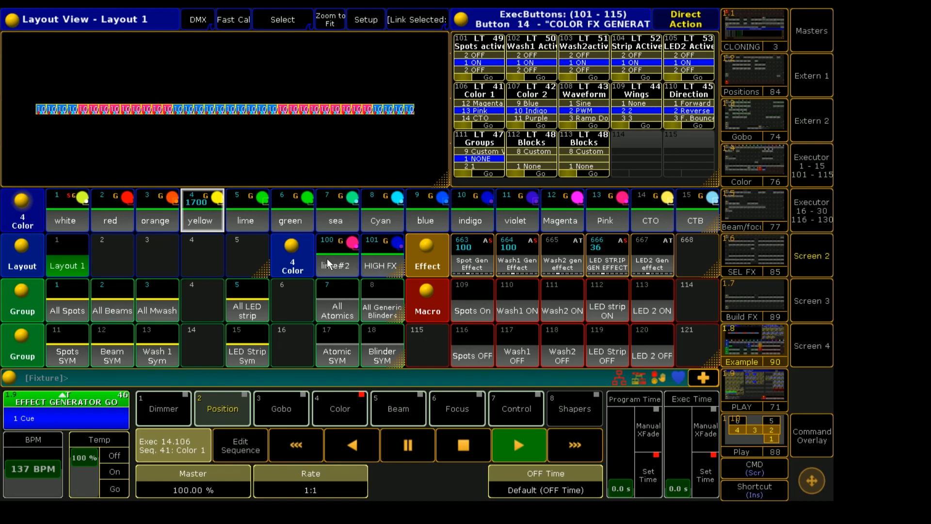
mouse_move(322, 267)
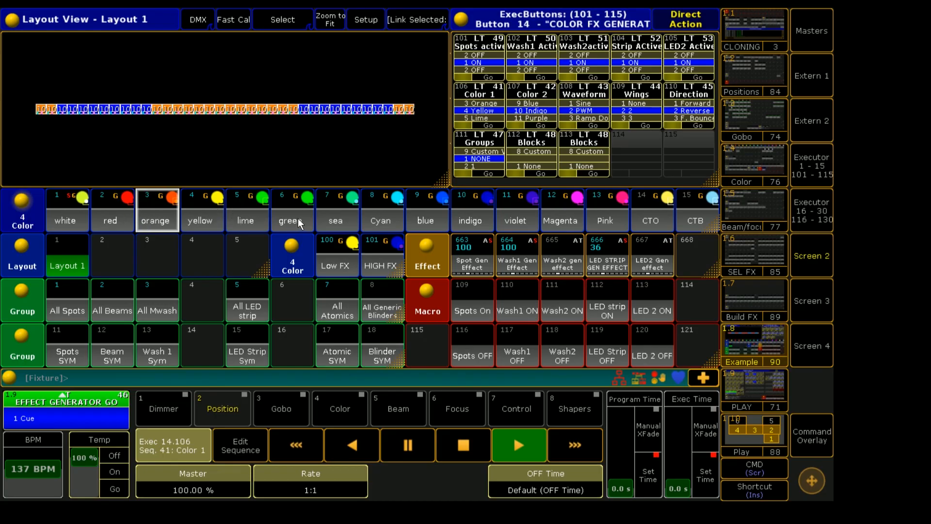
mouse_move(225, 215)
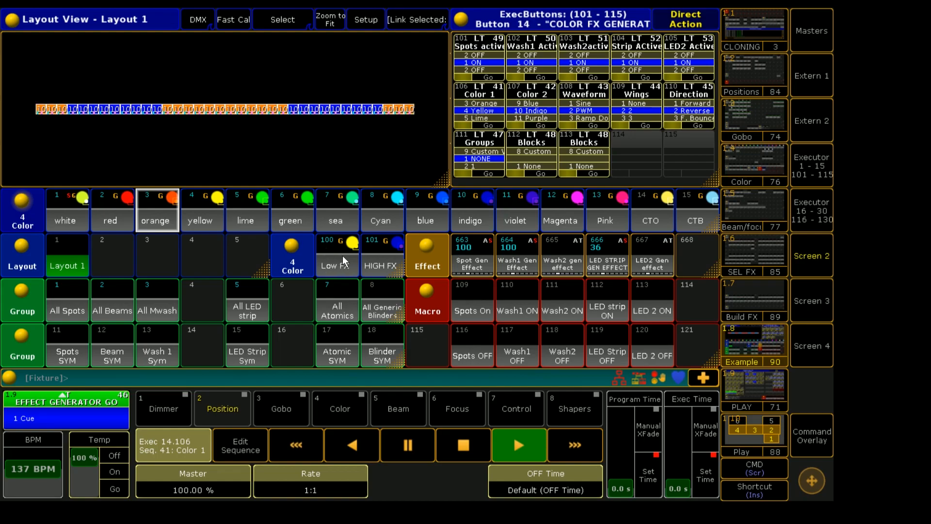
mouse_move(348, 261)
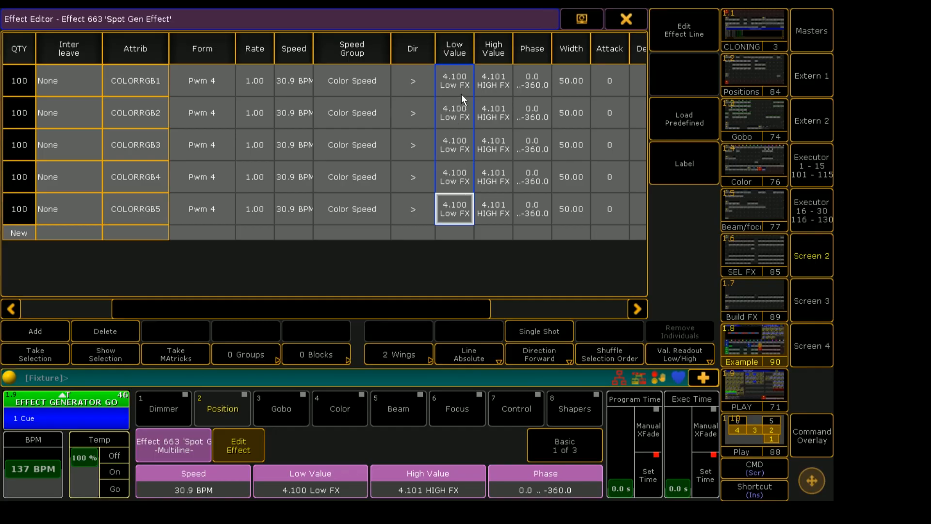
- Check the High Value column of effect 663, then close the 663 and 667 editors
left_click(494, 209)
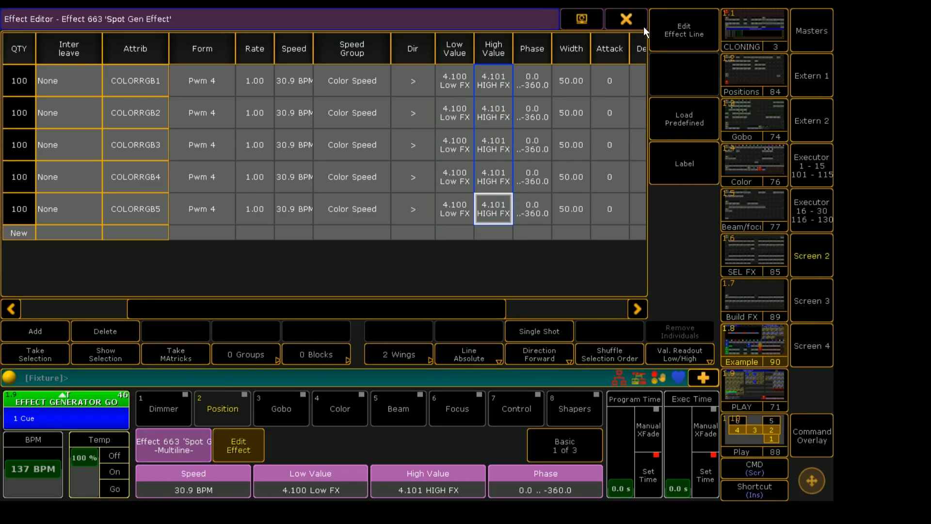
left_click(626, 19)
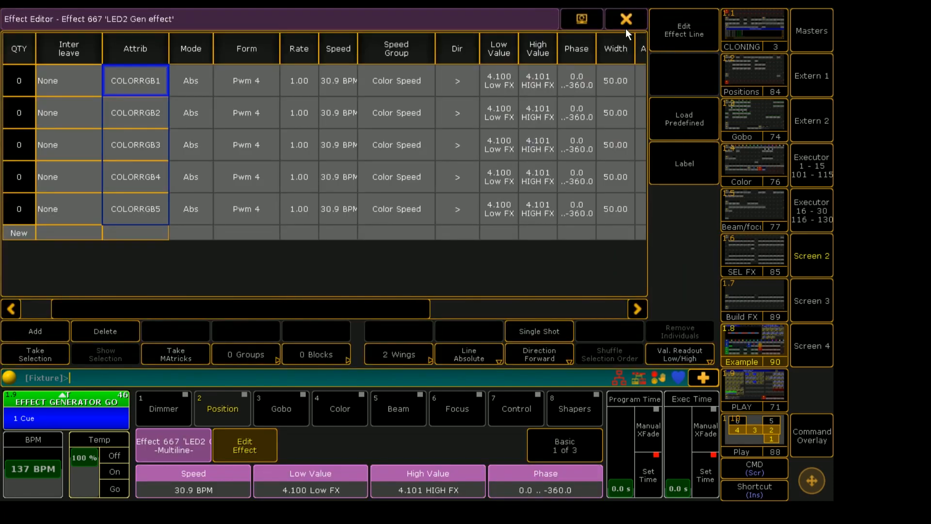
left_click(624, 20)
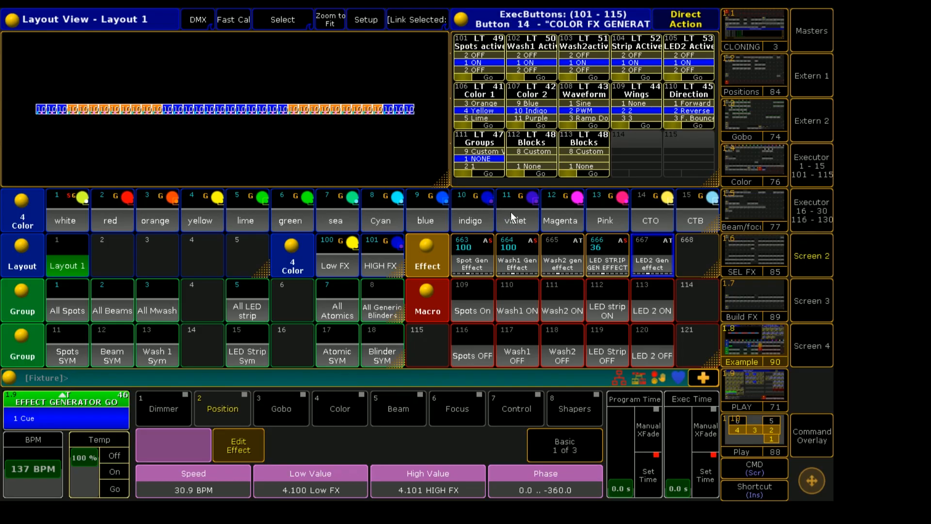
mouse_move(470, 218)
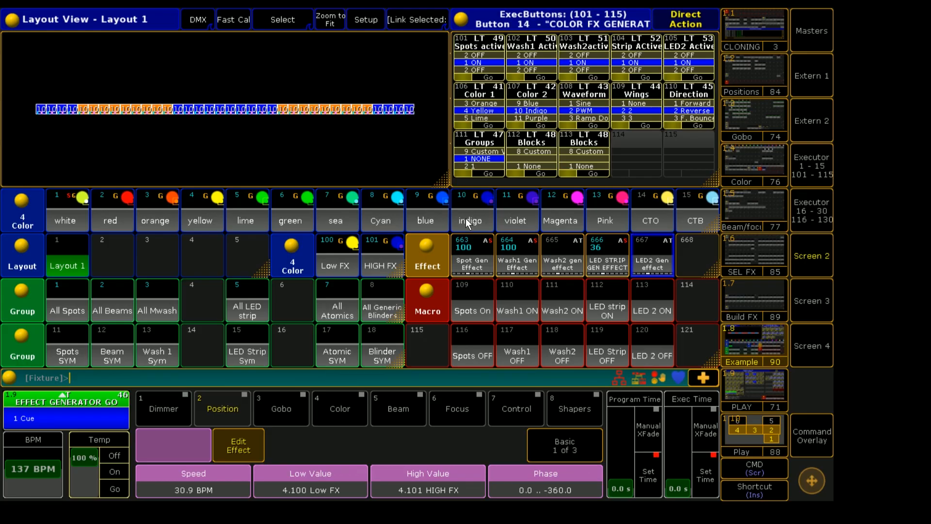
mouse_move(317, 272)
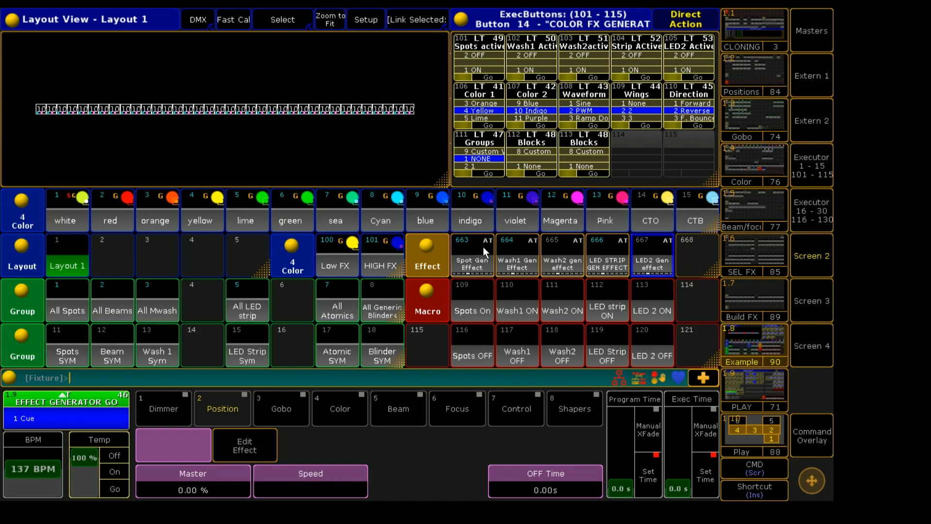
mouse_move(502, 256)
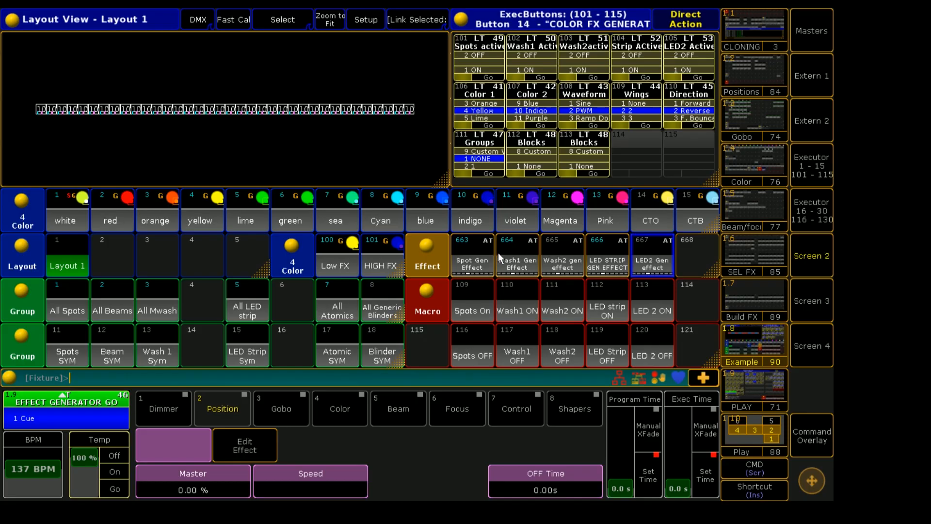
mouse_move(687, 249)
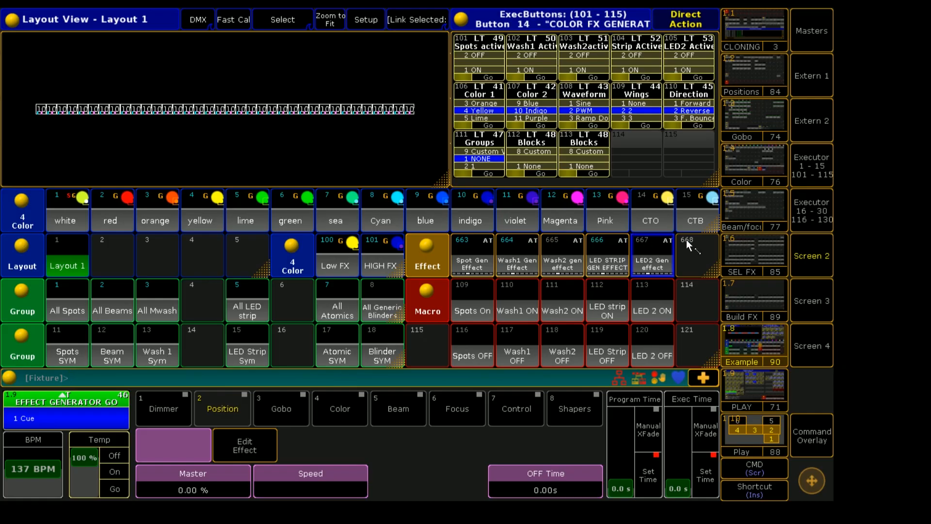
mouse_move(830, 170)
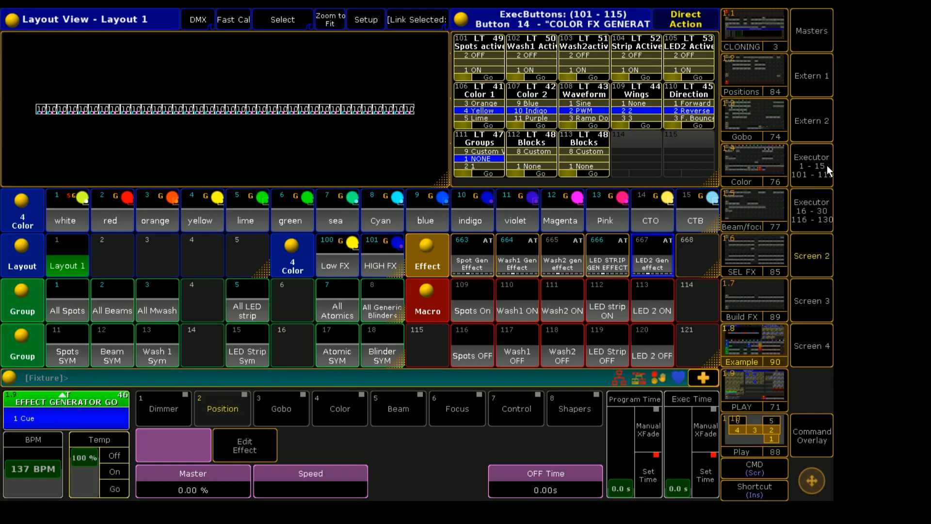
mouse_move(627, 198)
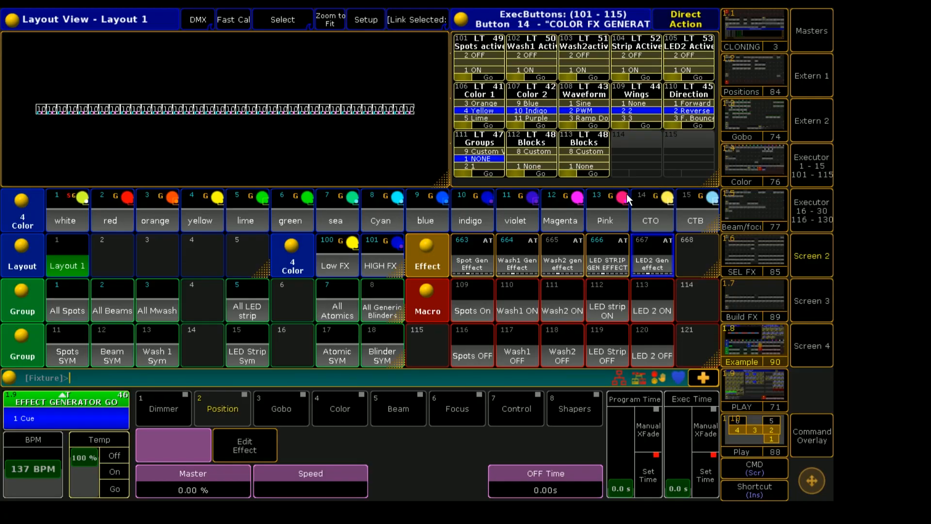
mouse_move(642, 259)
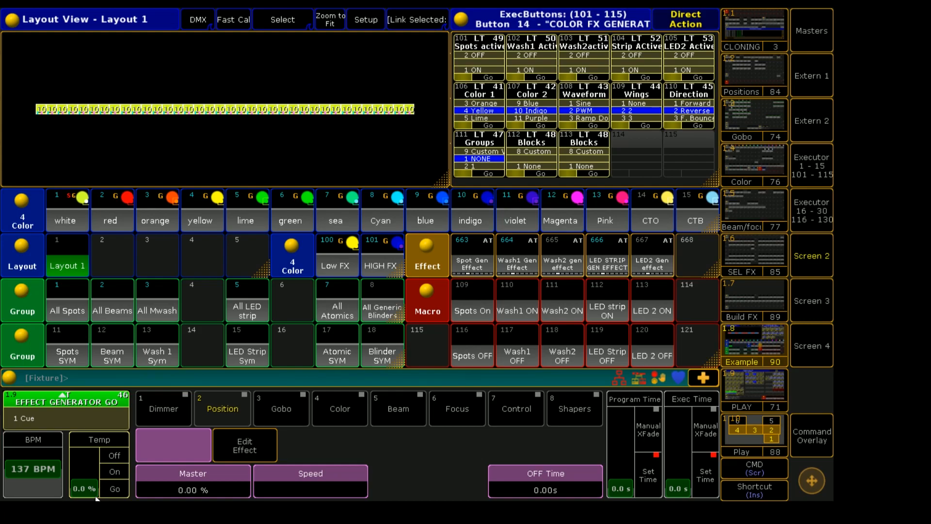
mouse_move(296, 475)
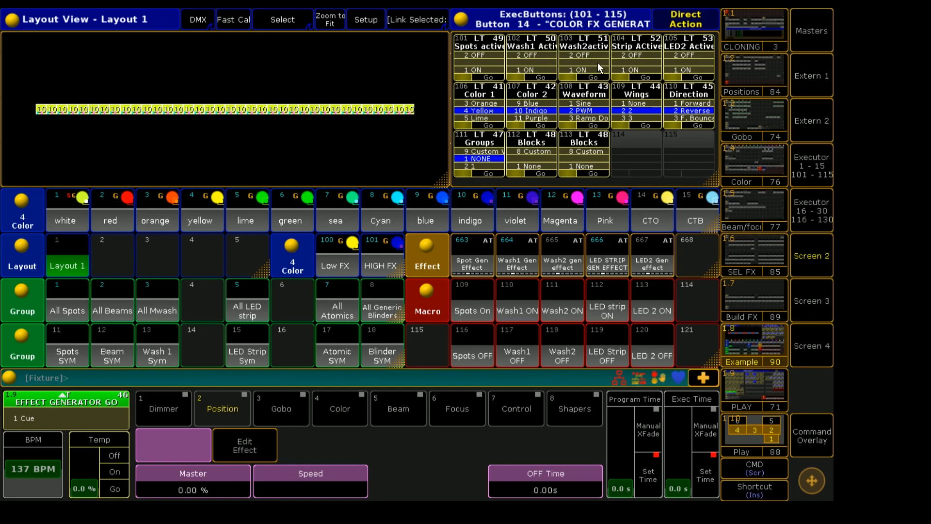
mouse_move(85, 478)
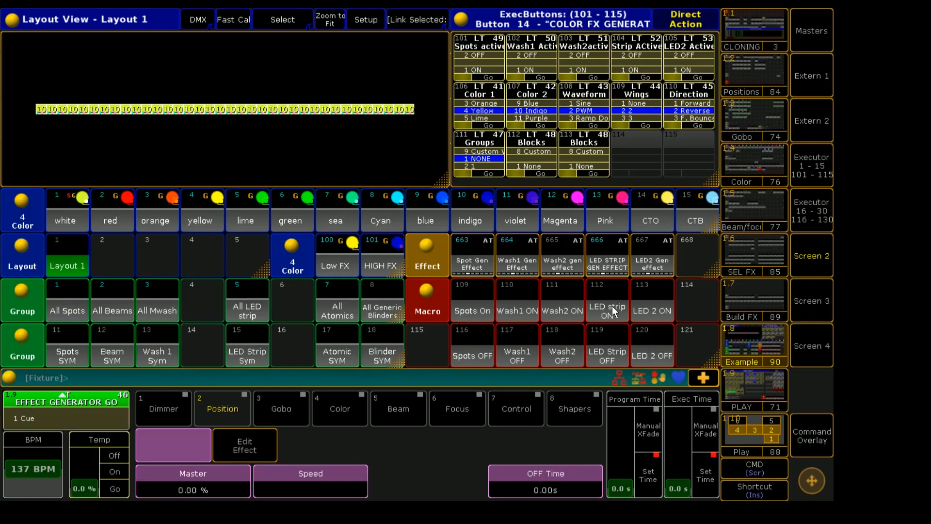
- Run macro 112 to switch the LED strip colour effect back on
left_click(607, 300)
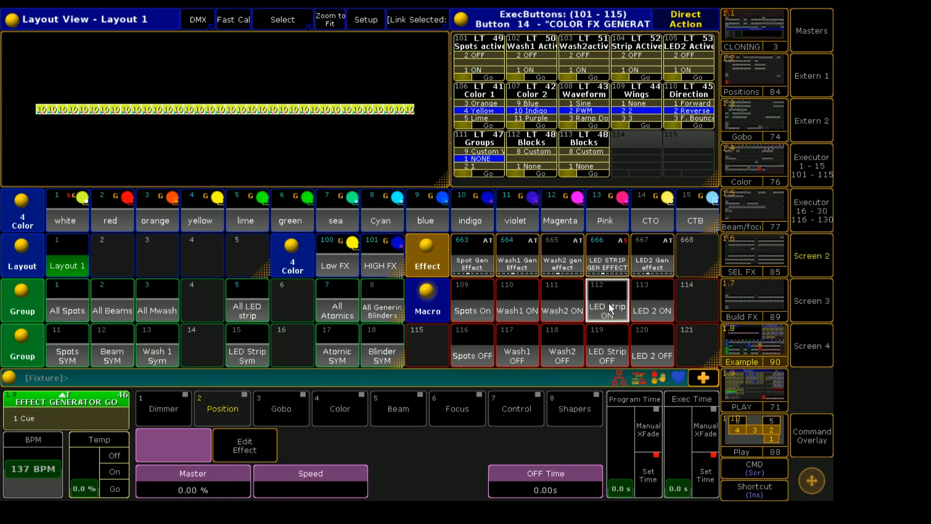
mouse_move(618, 274)
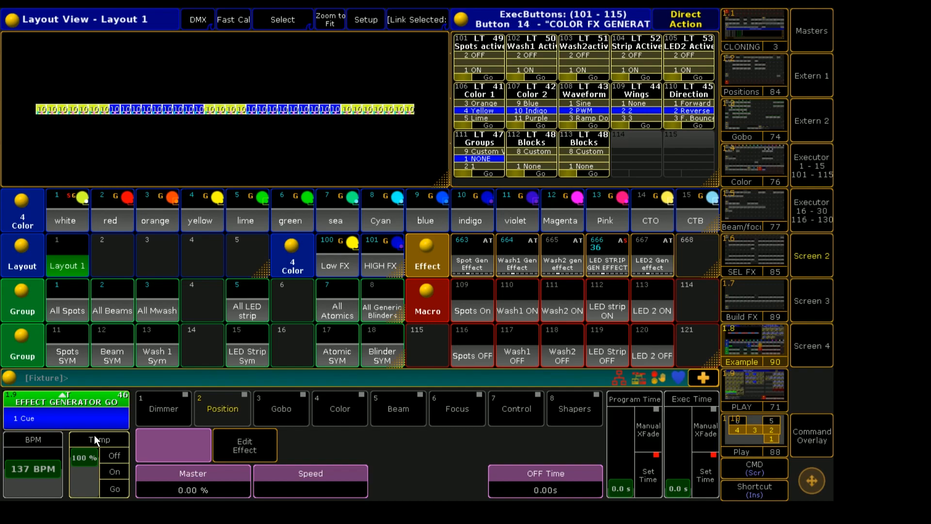
- Bring up the macro pool and select one of its entries
left_click(223, 408)
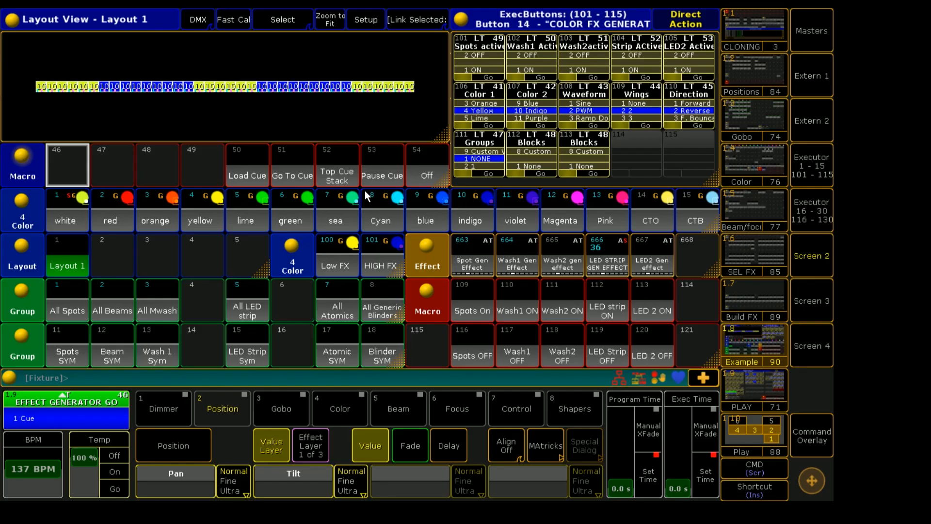
mouse_move(175, 168)
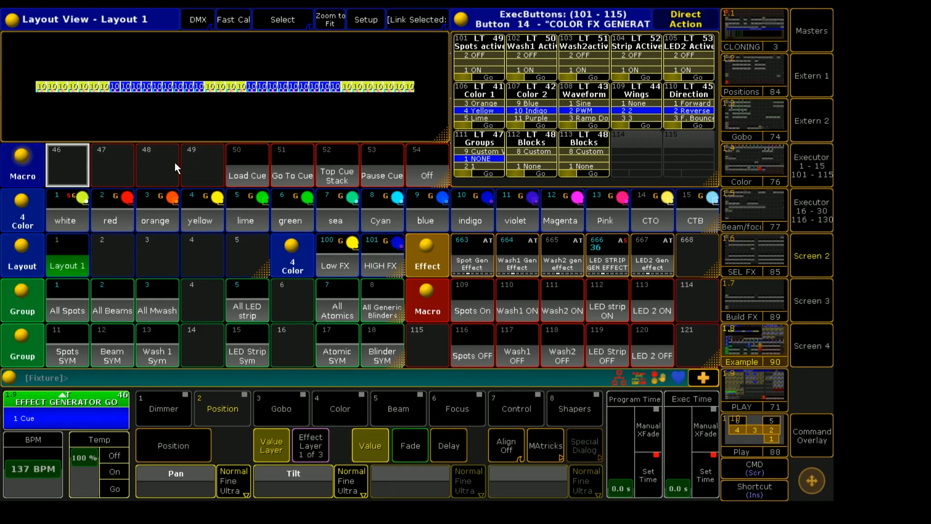
mouse_move(271, 175)
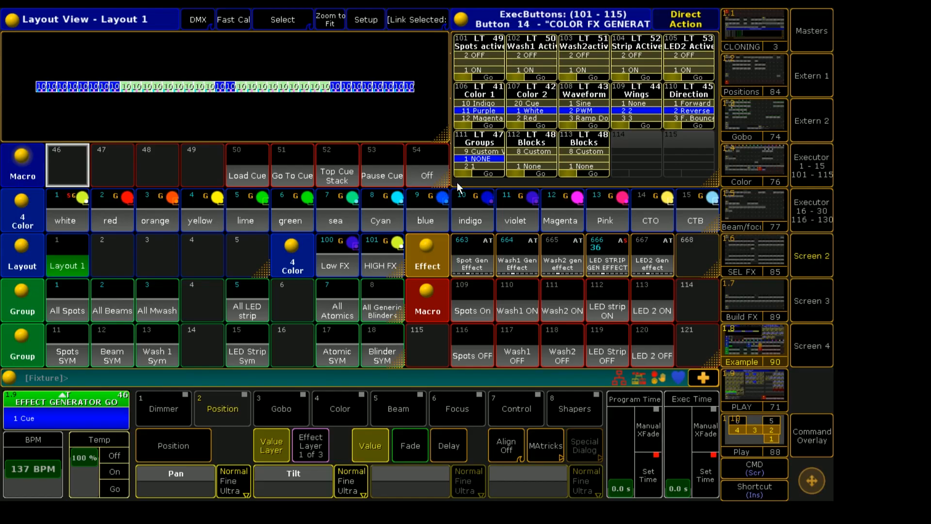
left_click(292, 164)
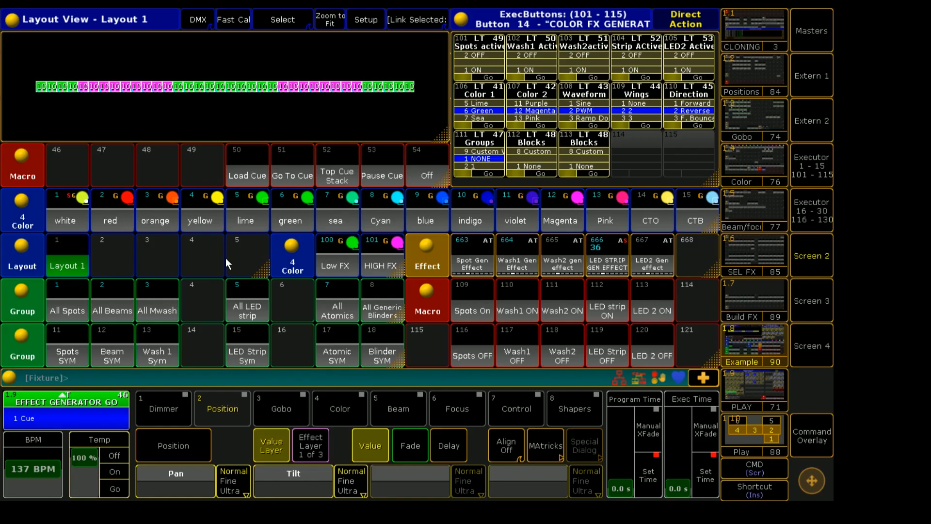
mouse_move(333, 301)
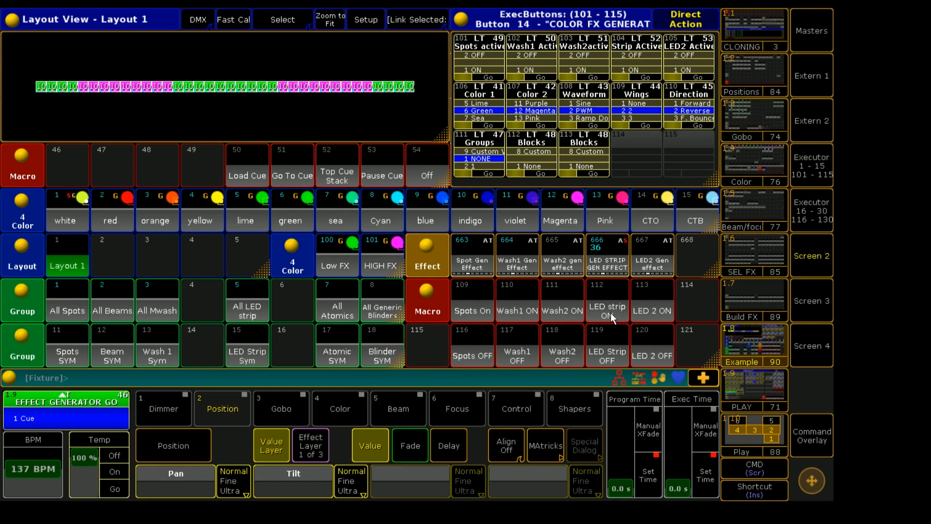
left_click(607, 307)
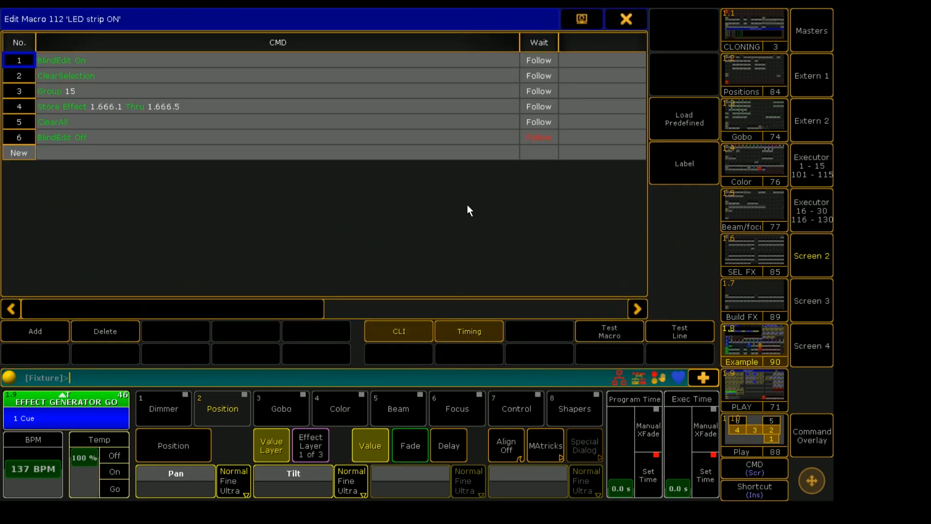
mouse_move(88, 120)
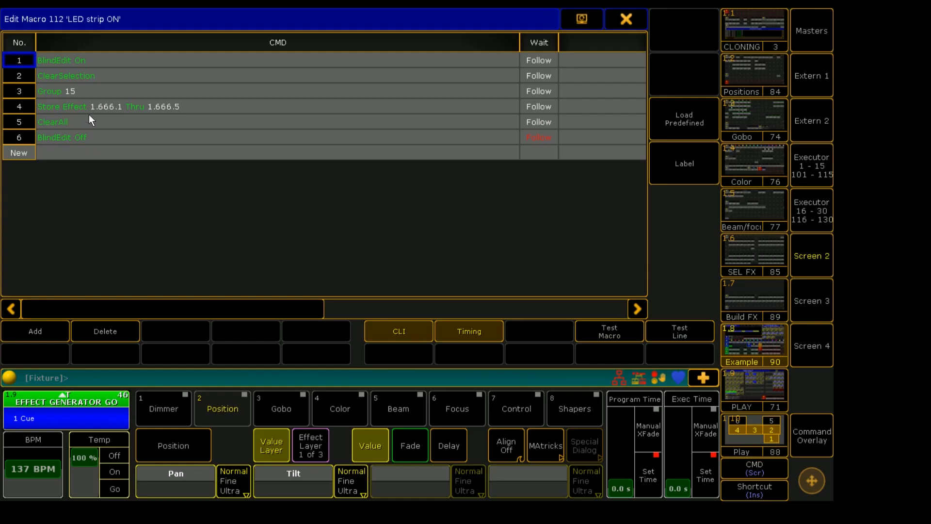
mouse_move(130, 62)
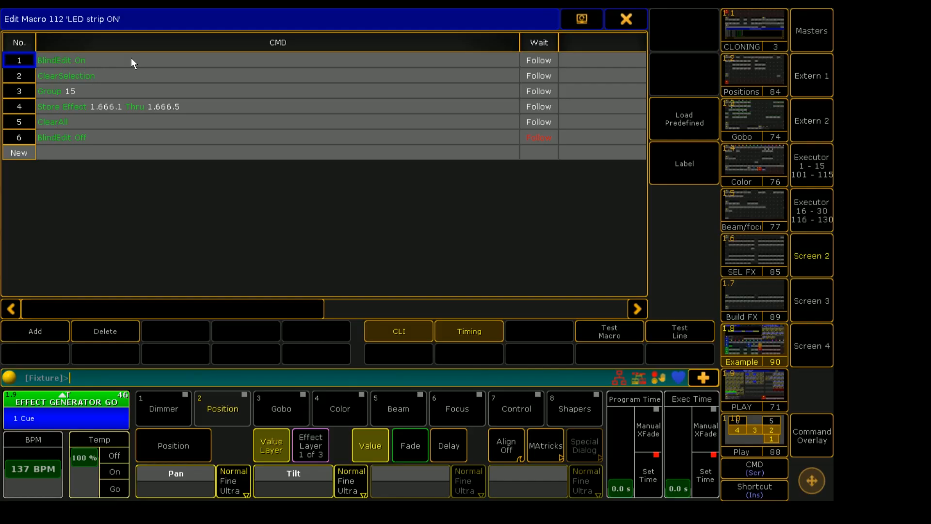
mouse_move(127, 63)
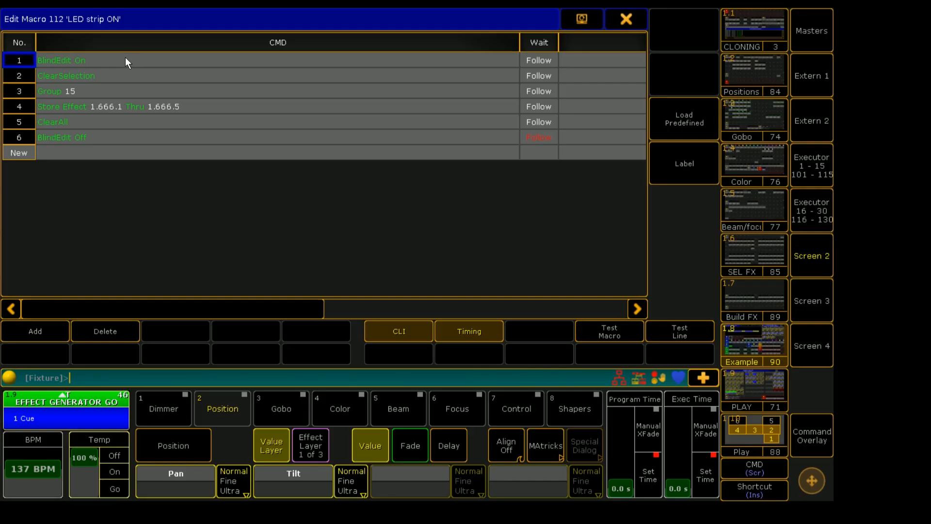
mouse_move(111, 66)
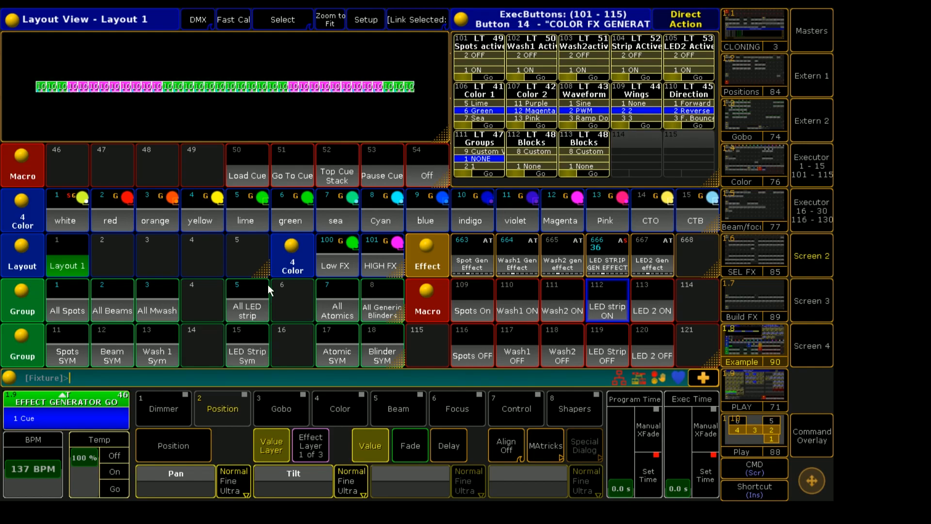
mouse_move(275, 282)
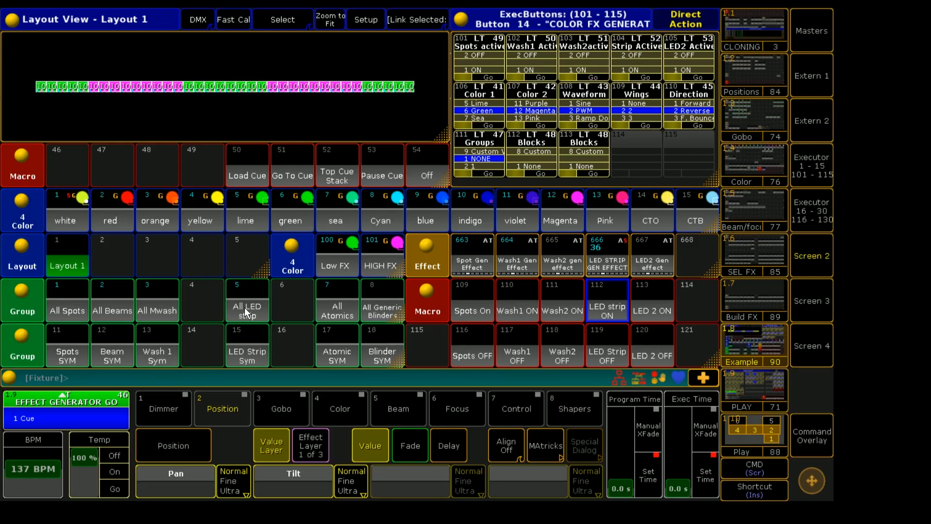
mouse_move(252, 163)
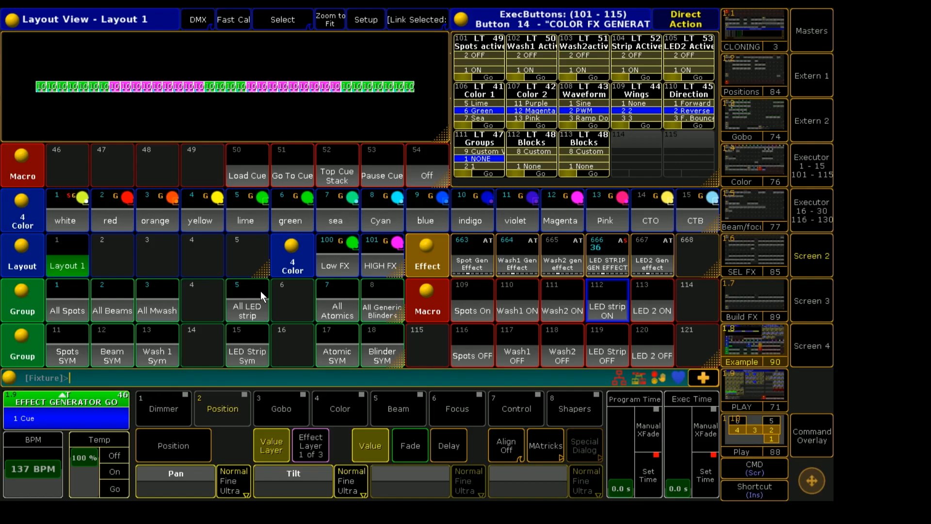
mouse_move(246, 291)
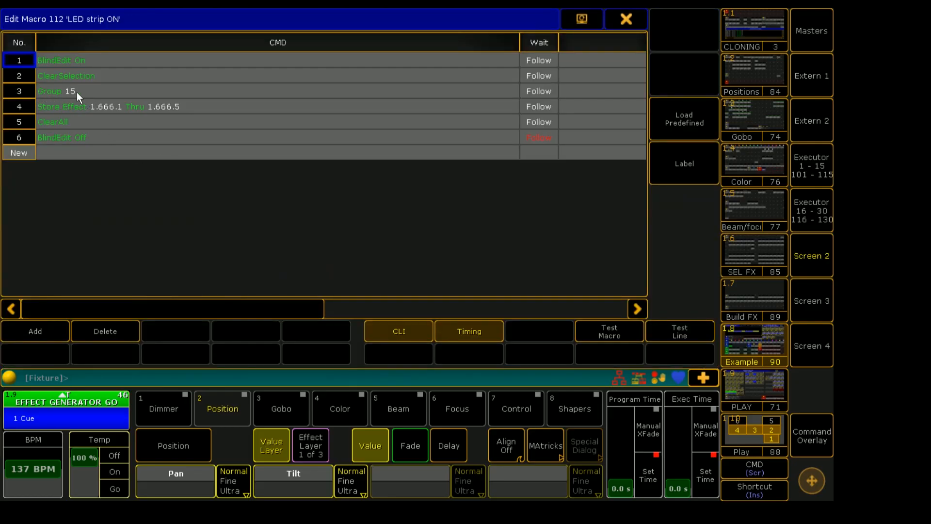
mouse_move(170, 107)
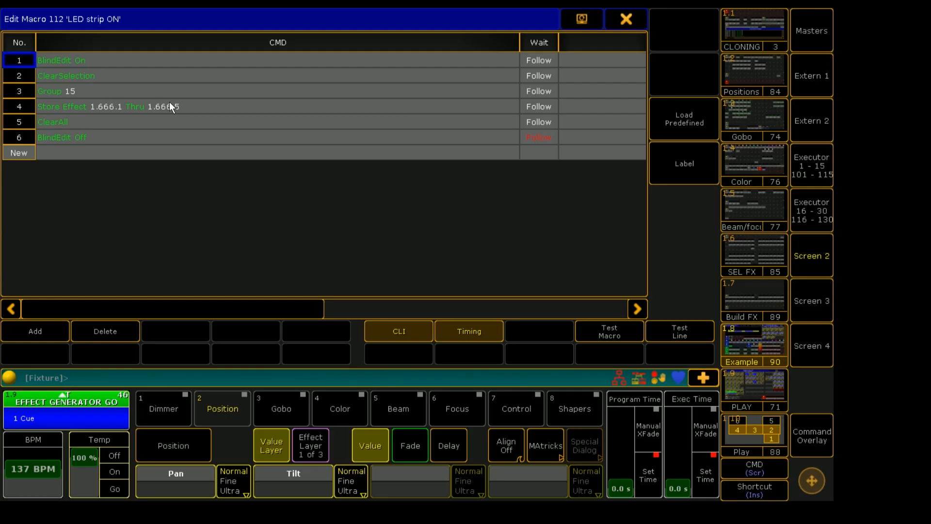
mouse_move(41, 118)
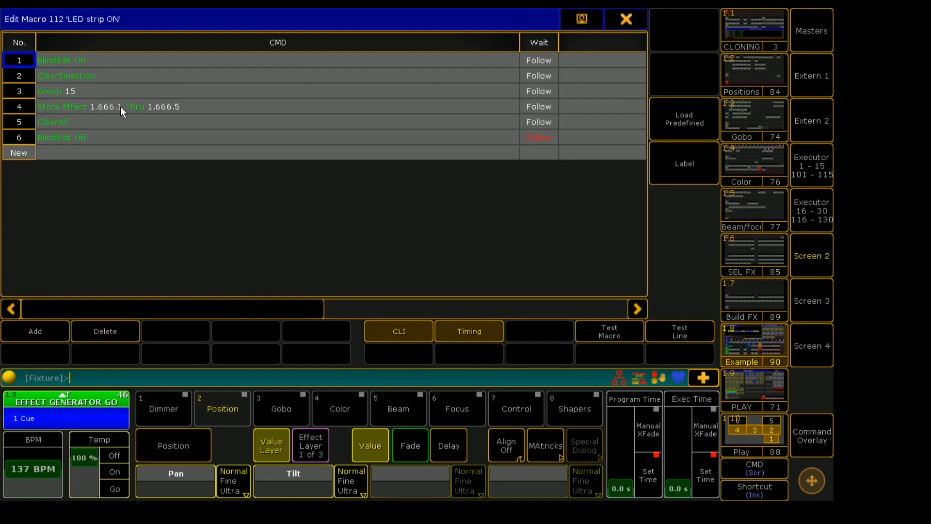
mouse_move(34, 111)
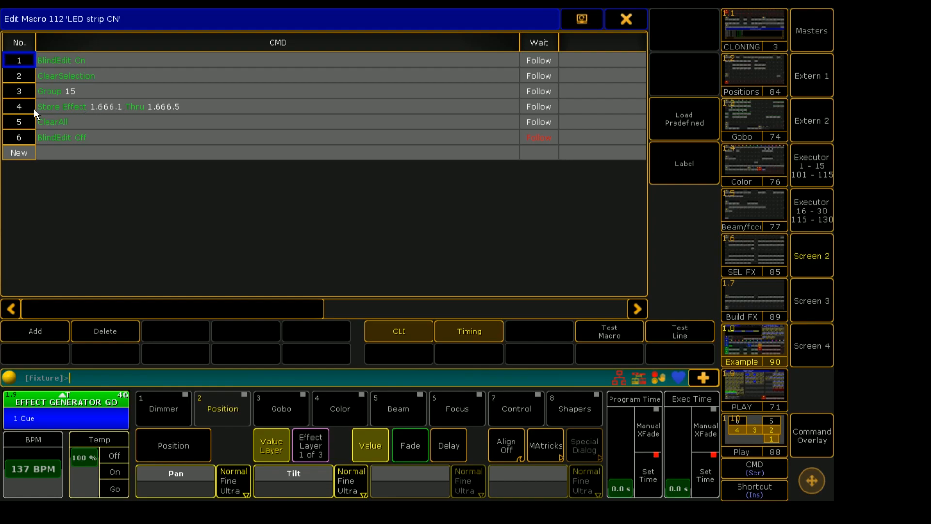
mouse_move(87, 111)
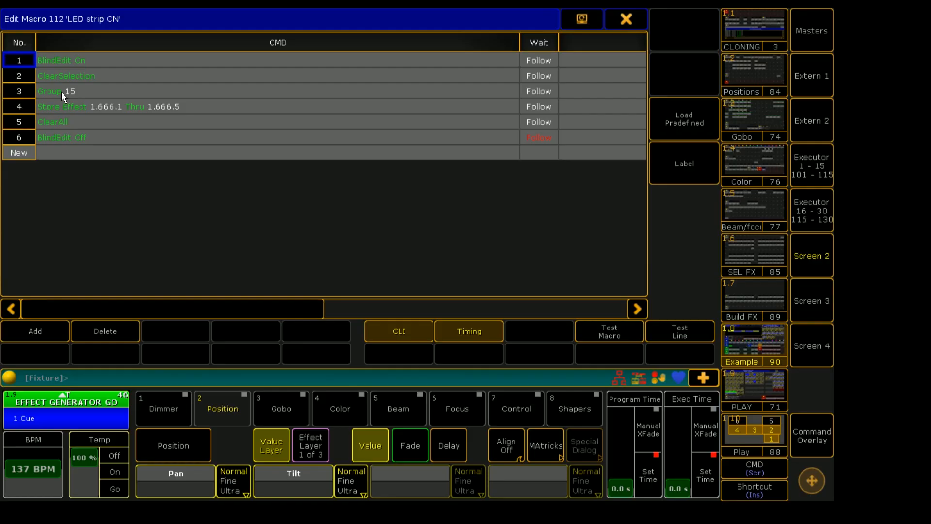
mouse_move(45, 116)
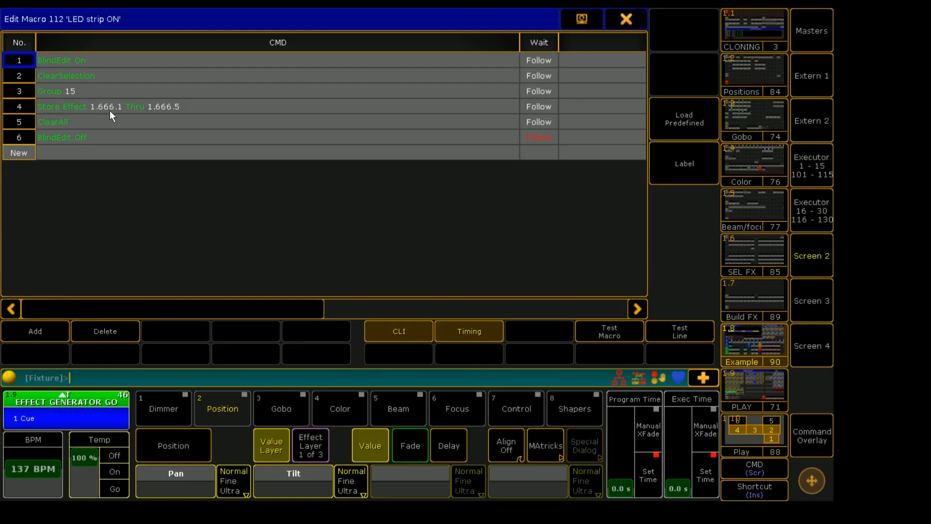
mouse_move(93, 136)
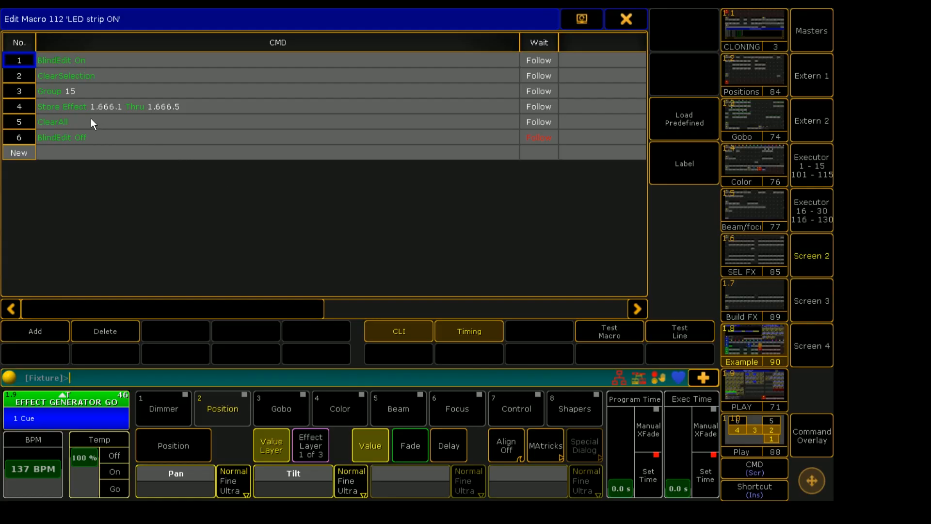
mouse_move(123, 114)
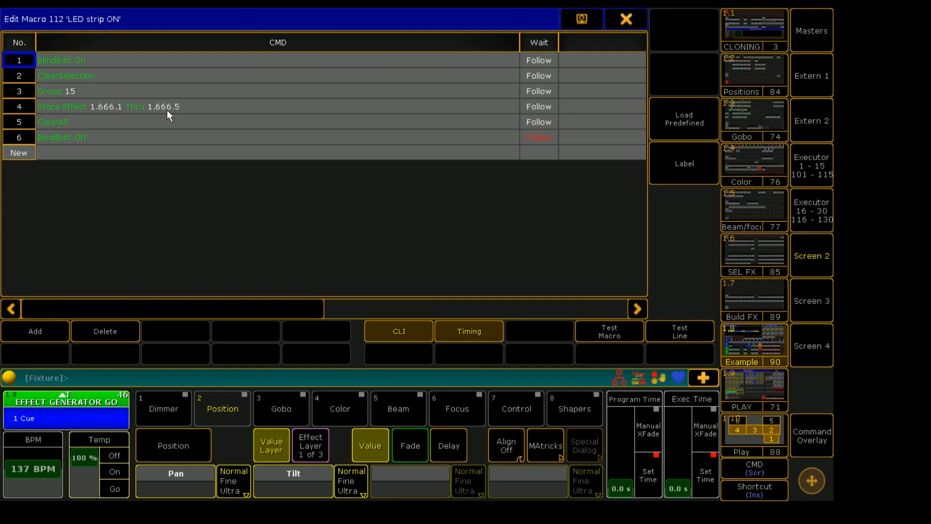
mouse_move(185, 141)
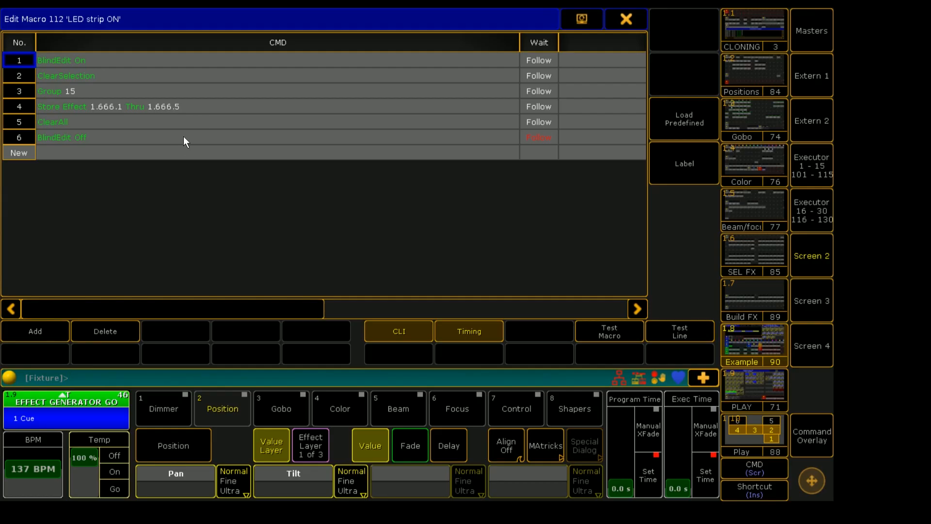
left_click(105, 106)
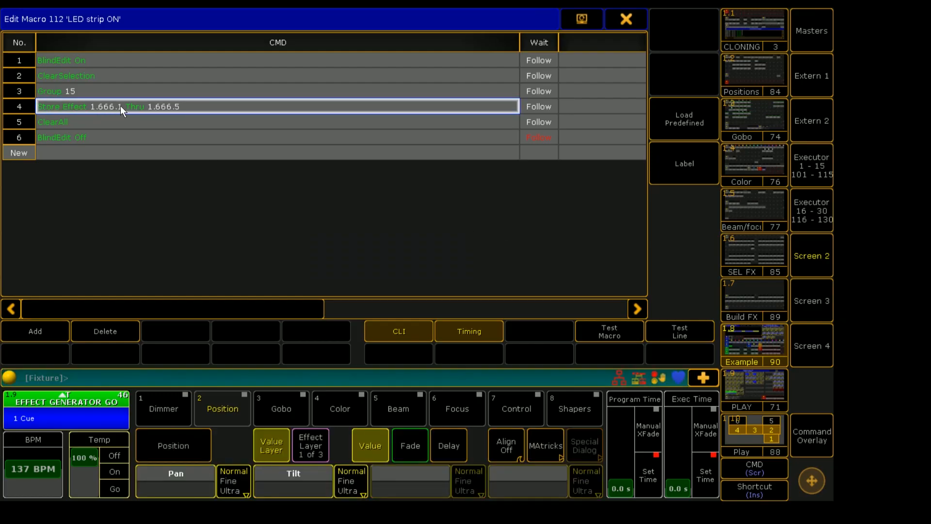
mouse_move(95, 122)
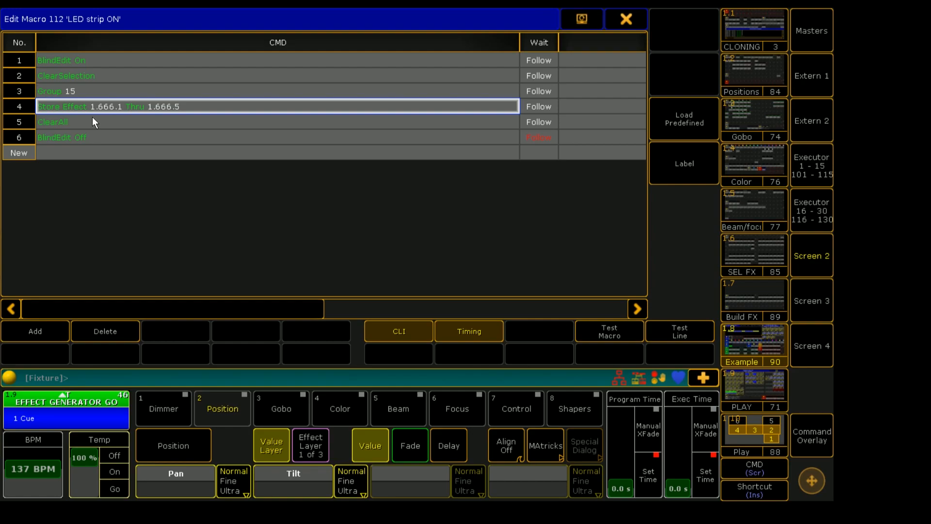
mouse_move(110, 113)
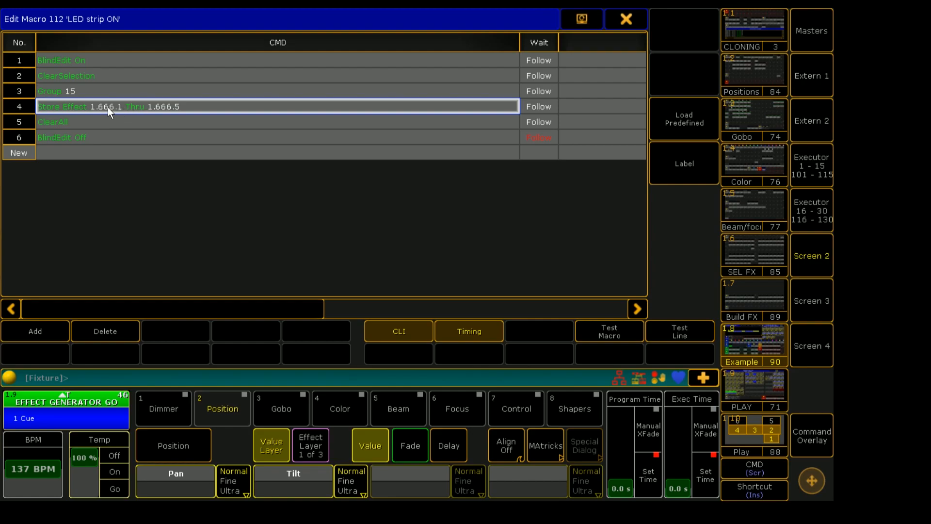
mouse_move(114, 112)
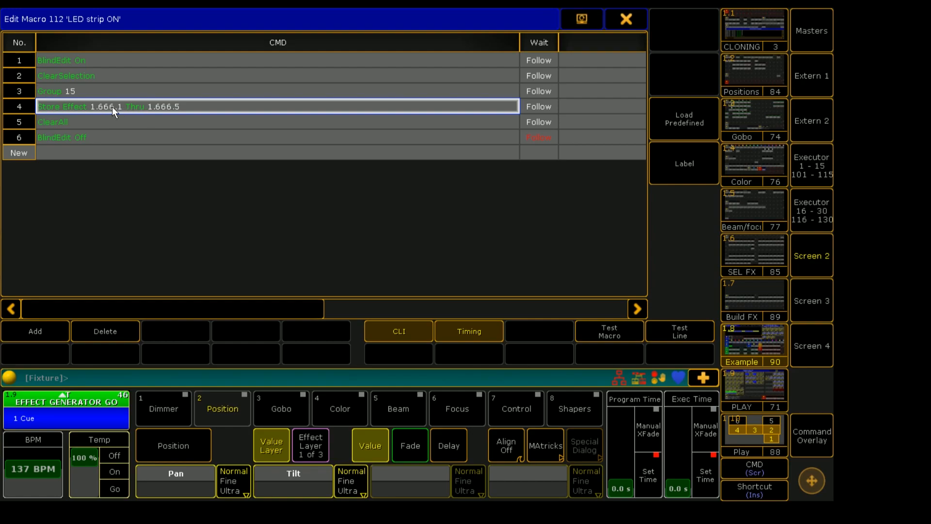
mouse_move(129, 112)
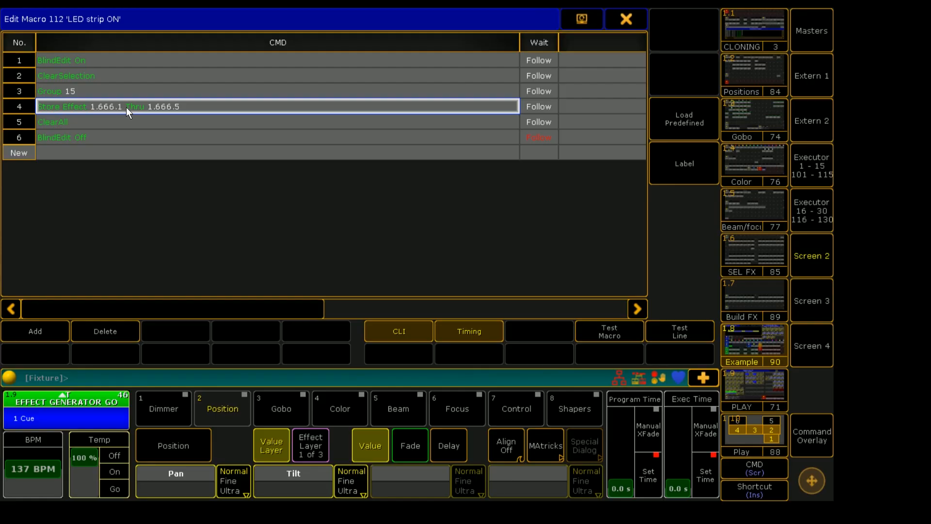
mouse_move(122, 110)
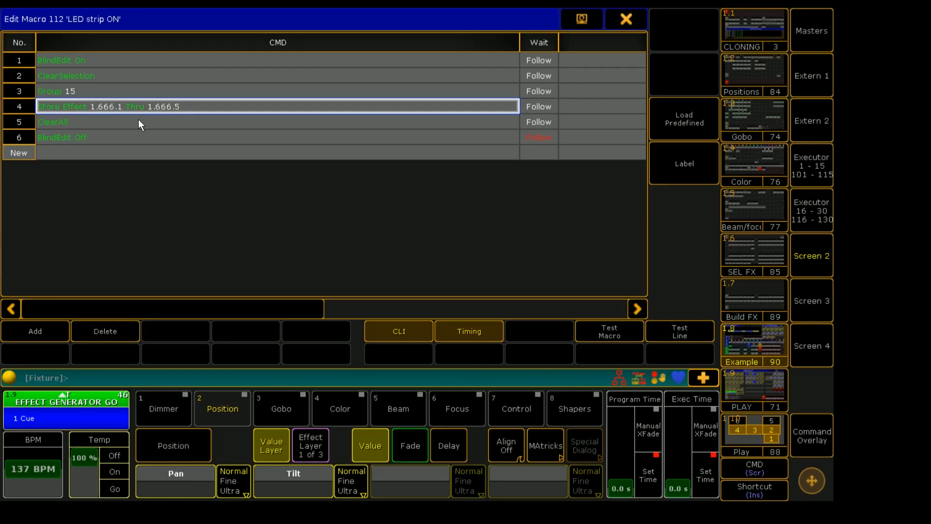
left_click(626, 19)
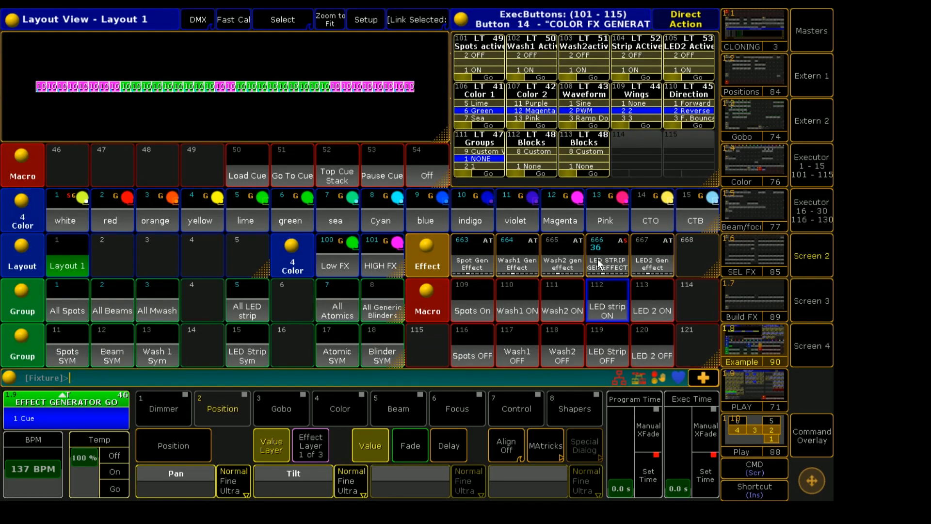
- Review effect 666, switch the LED strip effect on, and close the editor
left_click(607, 254)
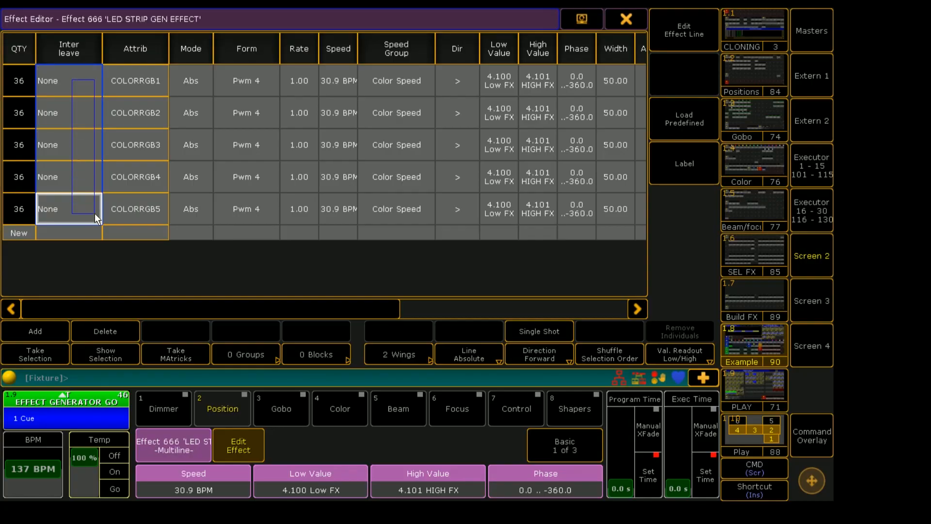
left_click(69, 80)
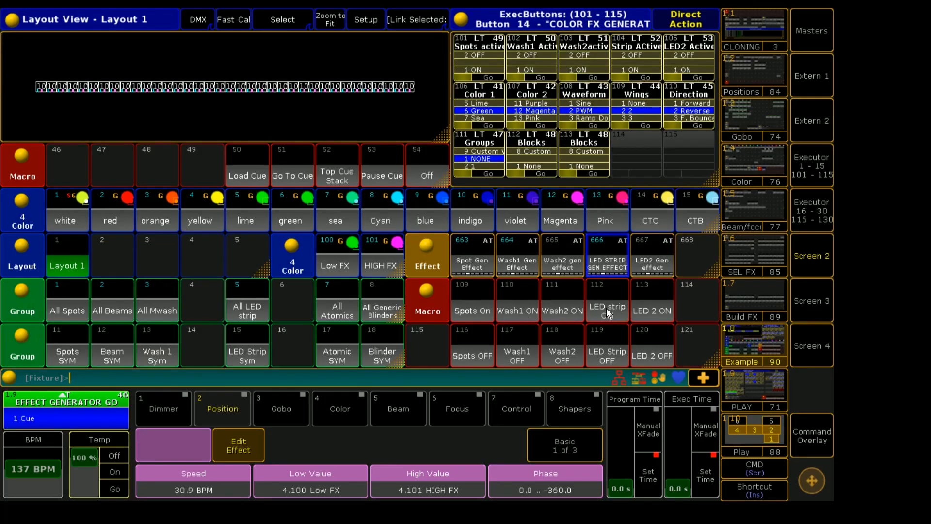
left_click(607, 299)
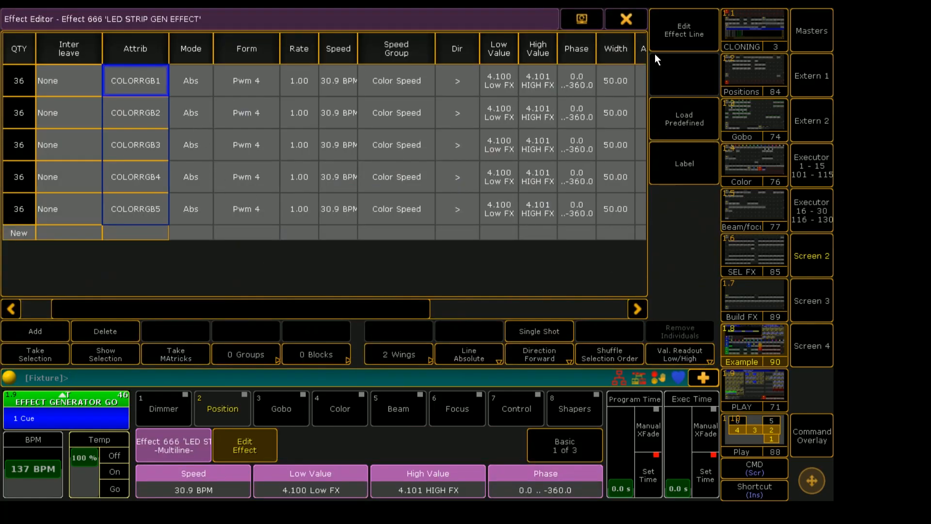
left_click(626, 18)
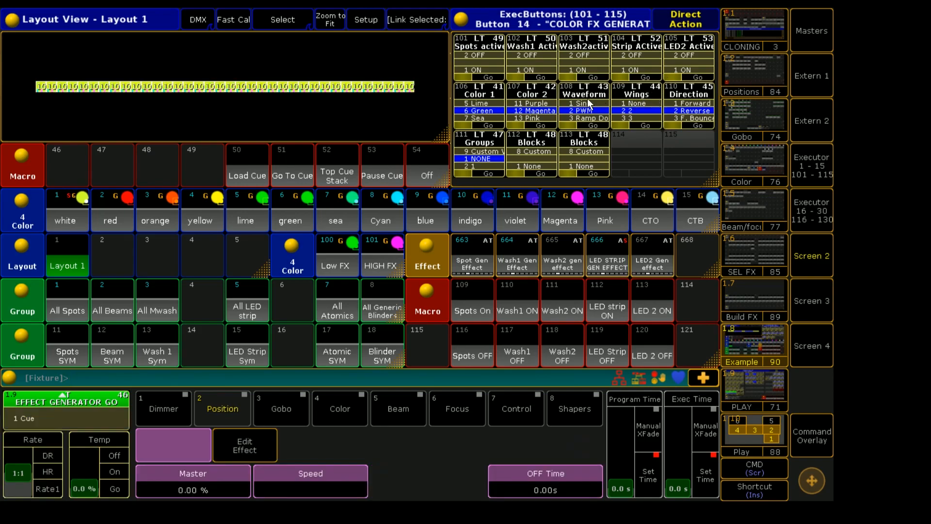
mouse_move(606, 103)
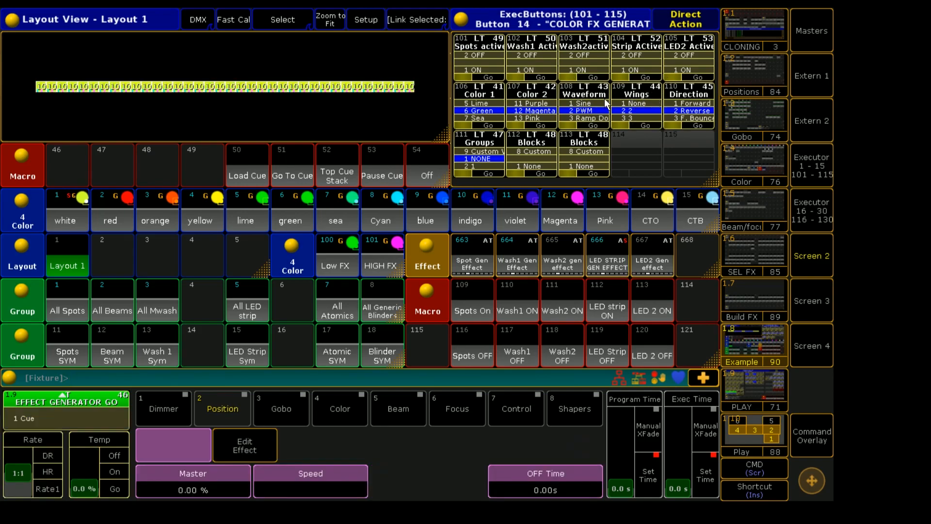
mouse_move(599, 102)
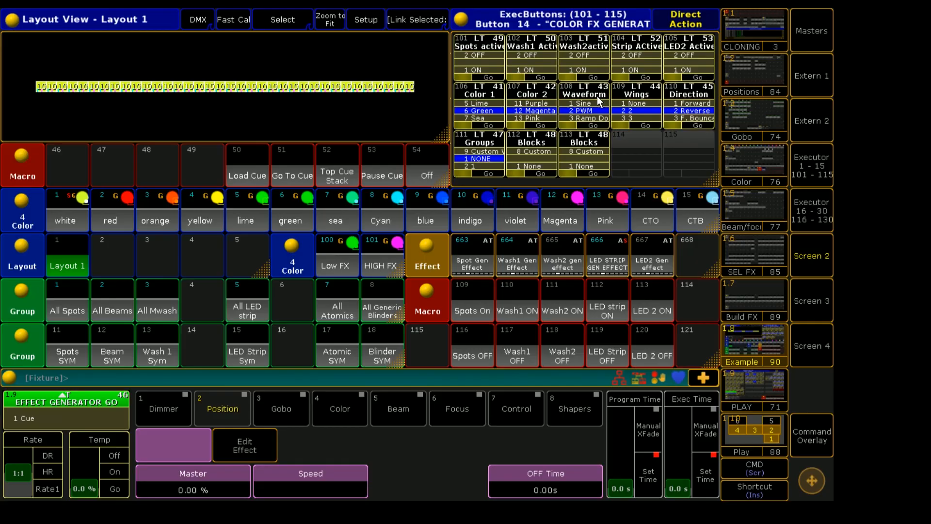
mouse_move(586, 104)
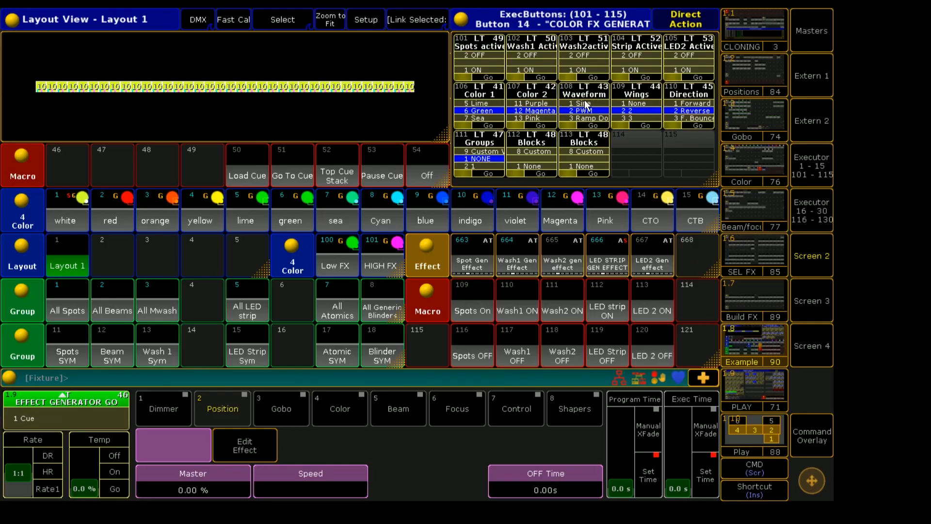
mouse_move(634, 122)
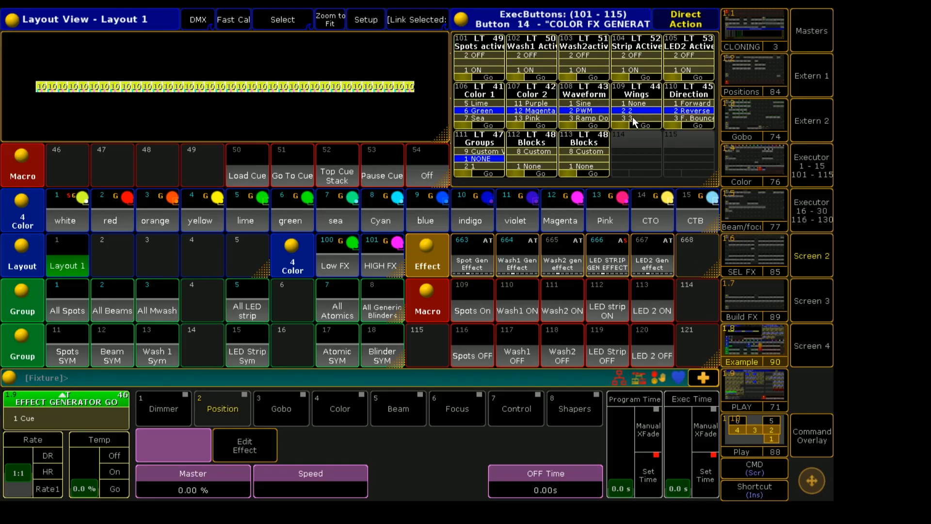
mouse_move(639, 123)
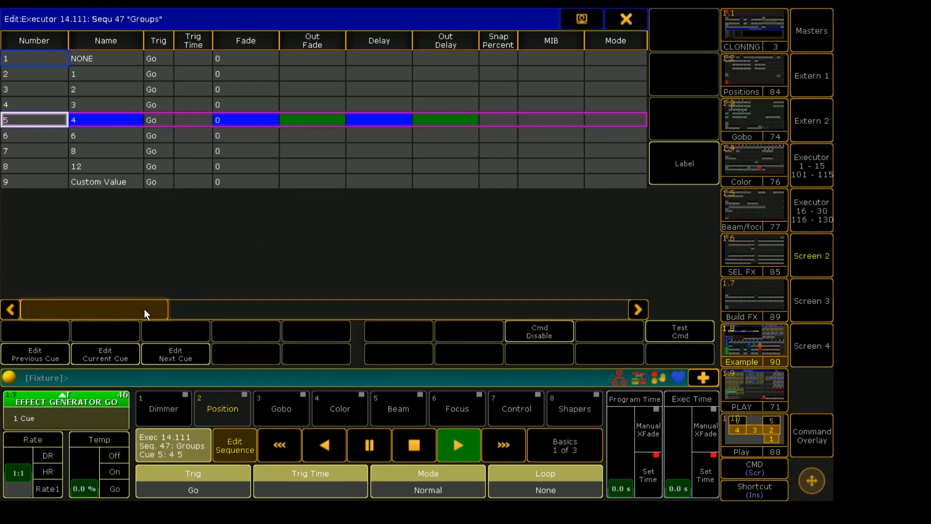
mouse_move(136, 301)
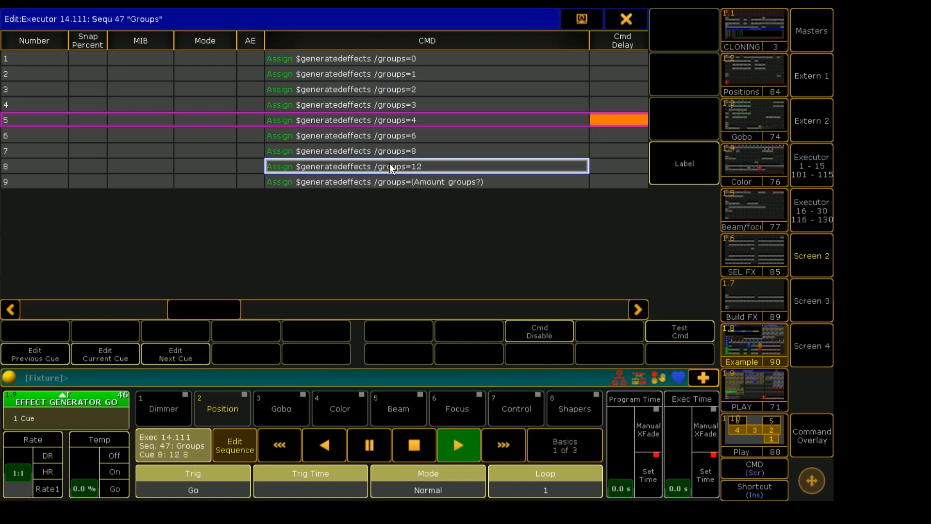
- Inspect the groups=12 command in sequence 47 Groups, cancel, and close the editor
double_click(392, 166)
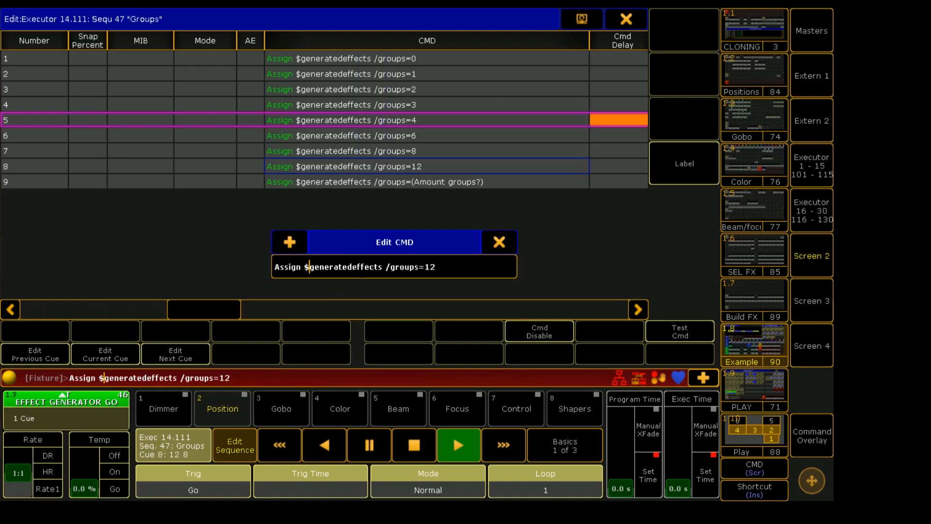
double_click(343, 266)
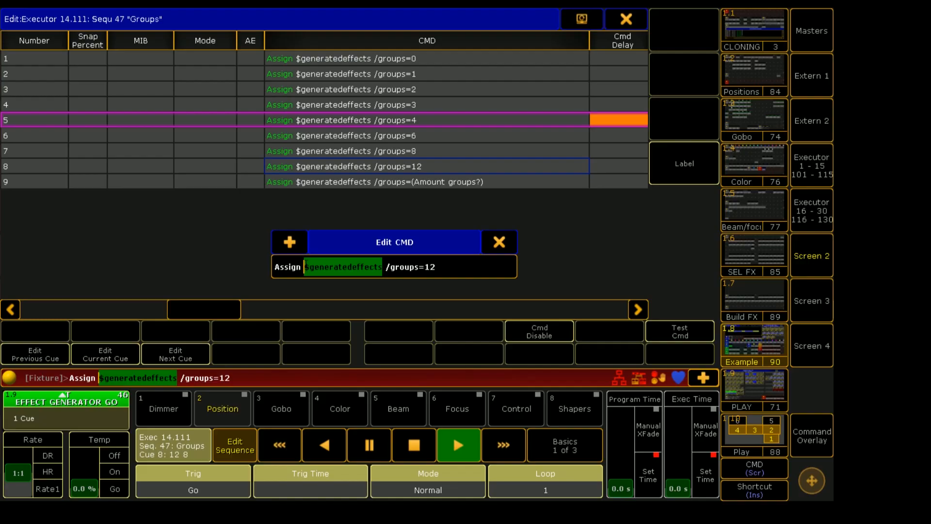
left_click(499, 242)
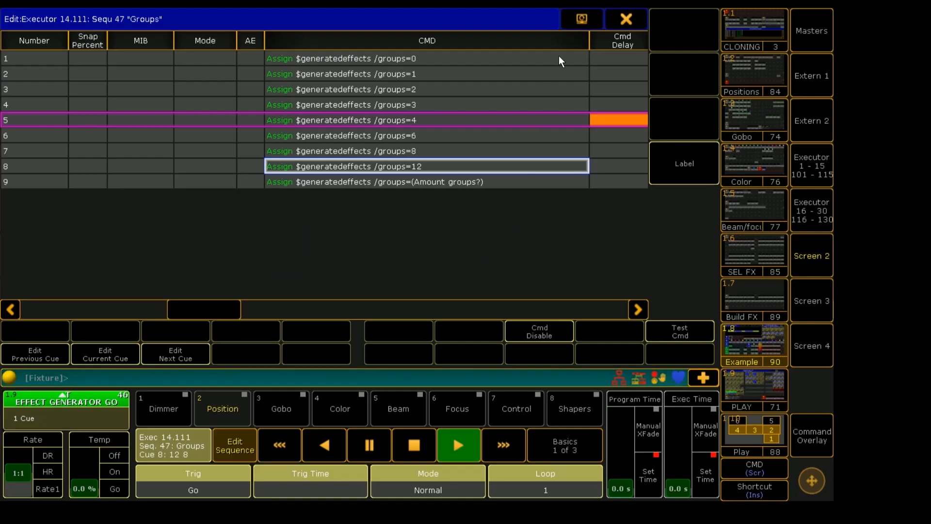
left_click(626, 18)
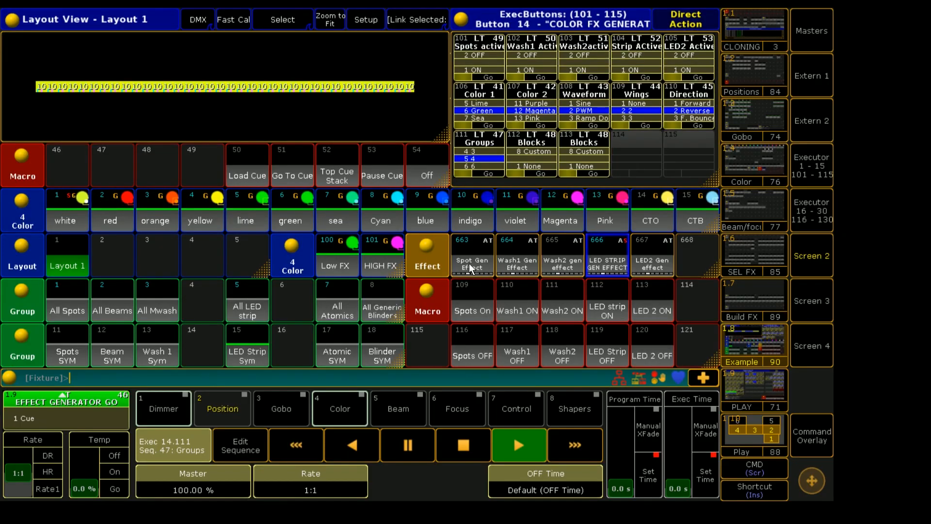
mouse_move(621, 262)
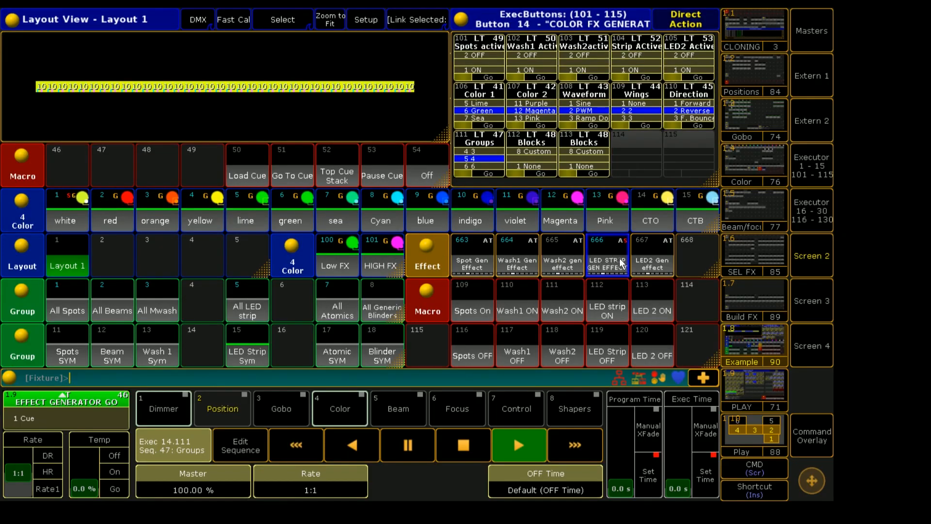
mouse_move(601, 261)
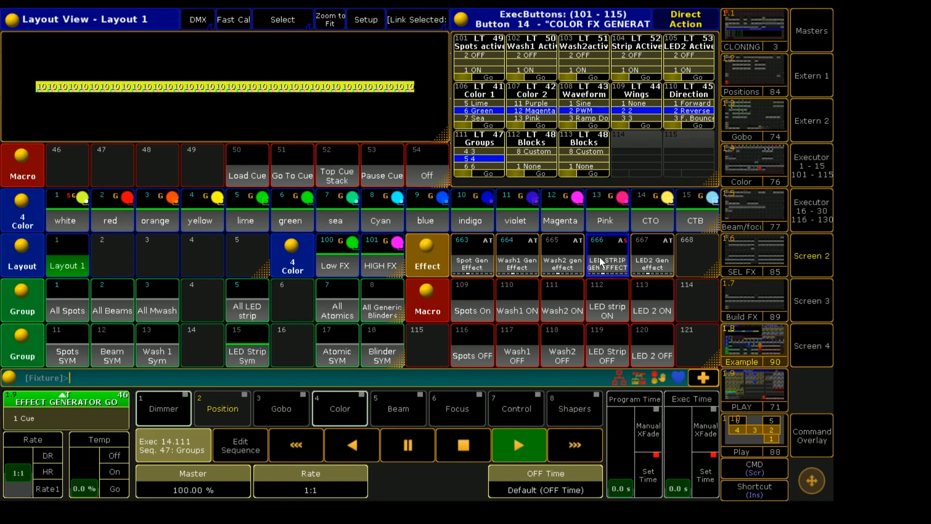
mouse_move(404, 232)
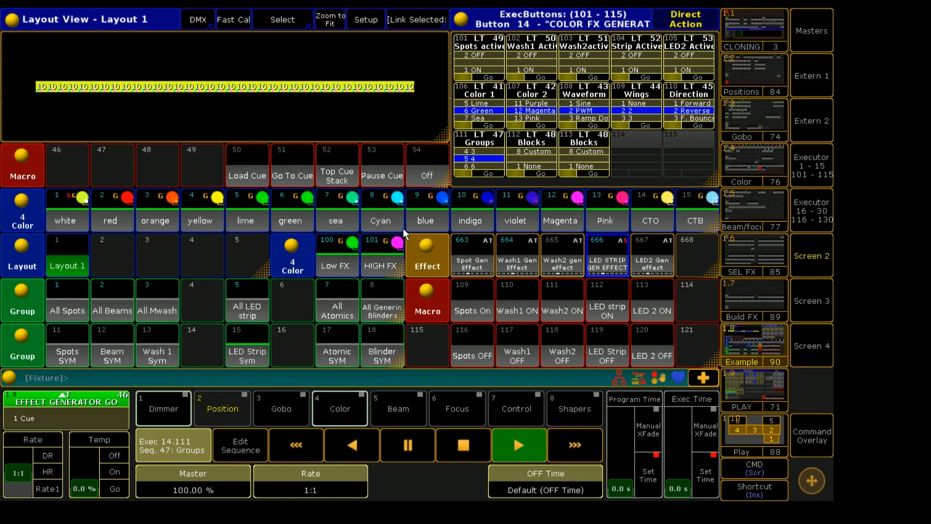
left_click(240, 445)
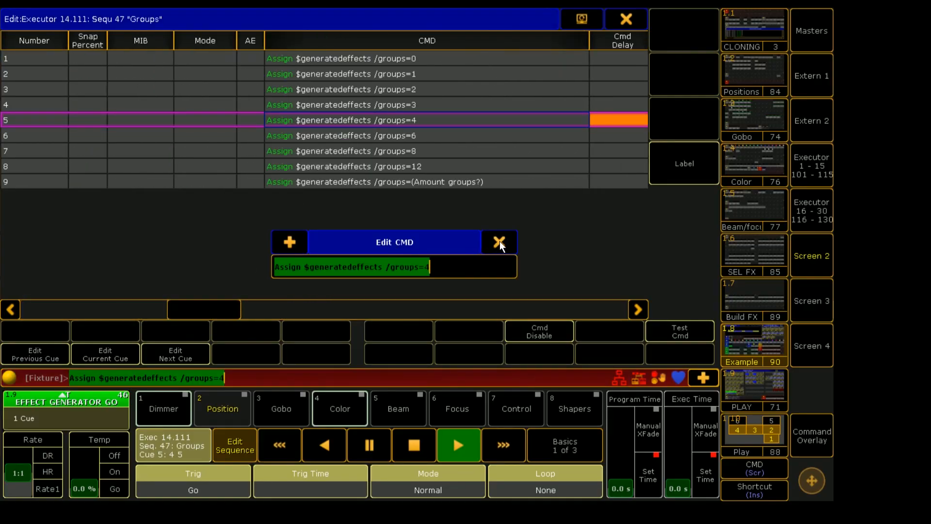
left_click(500, 242)
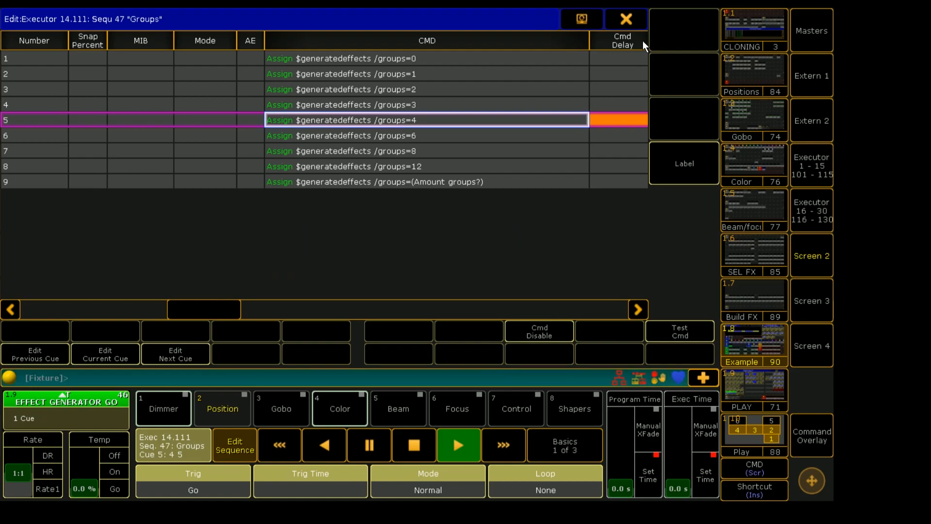
left_click(625, 18)
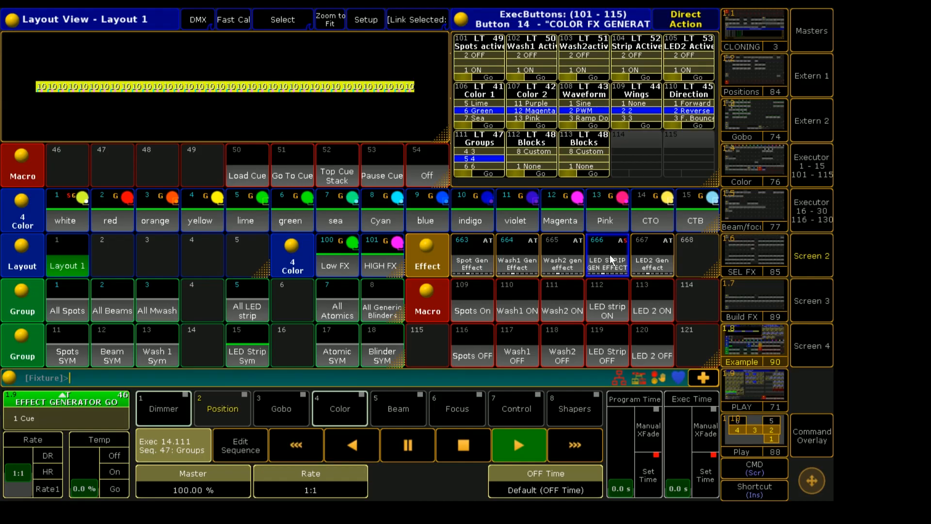
mouse_move(599, 255)
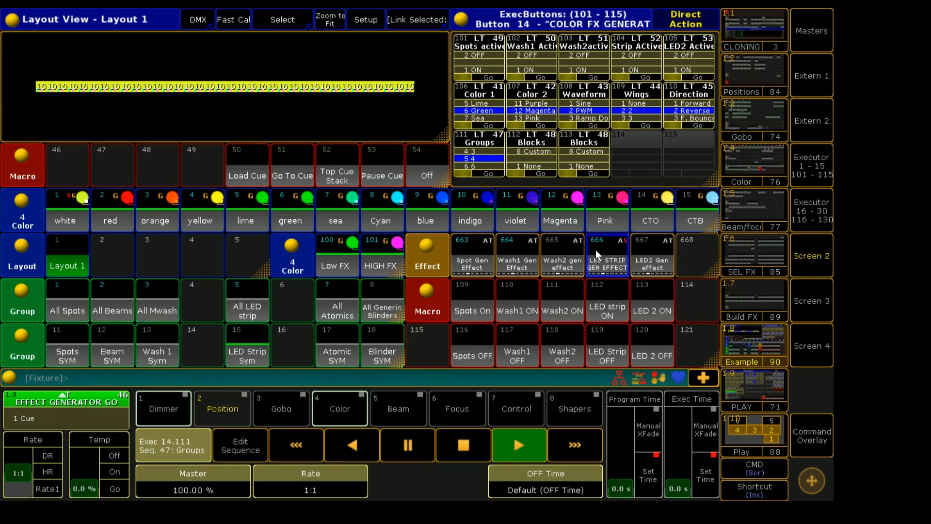
- Inspect effect 666's Groups column, showing four groups per line, then close the editor
left_click(607, 254)
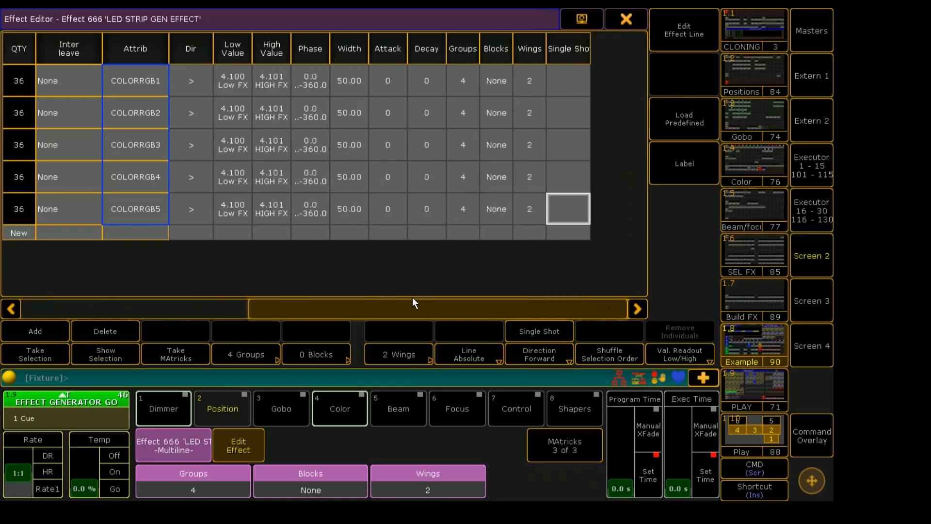
left_click(463, 208)
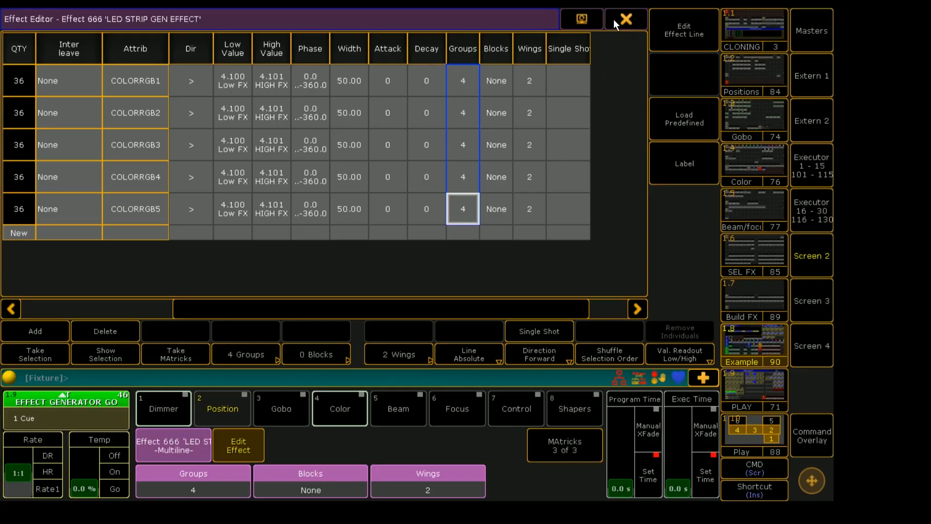
left_click(626, 18)
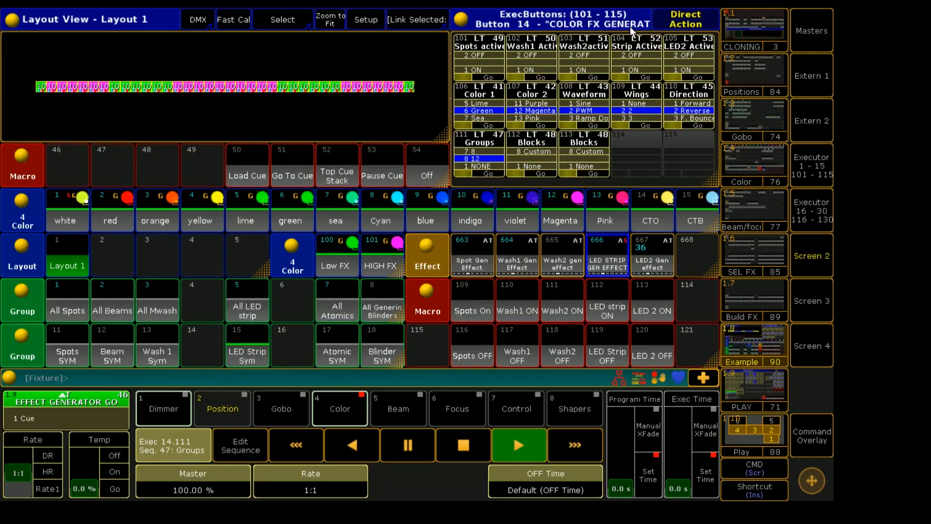
- Check effects 663 and 664, confirming 12 groups, 3 blocks and 4 wings
left_click(472, 254)
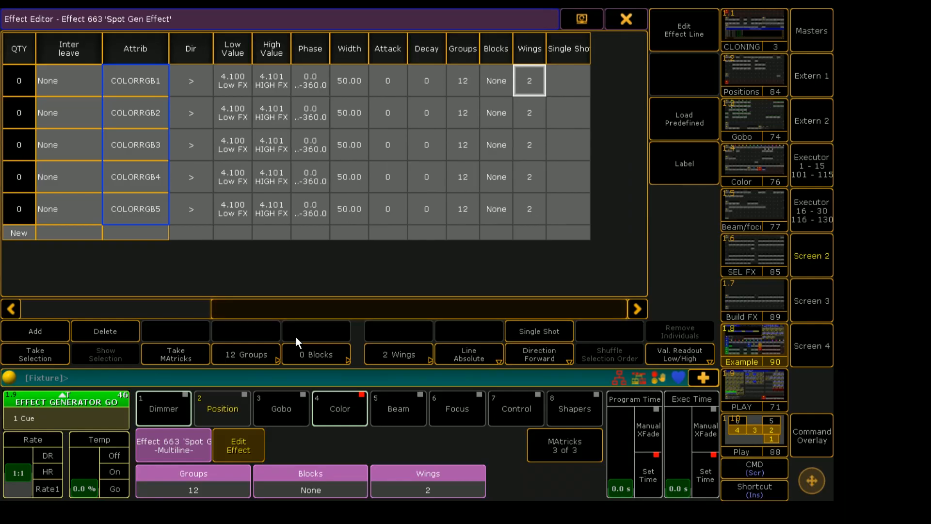
mouse_move(478, 81)
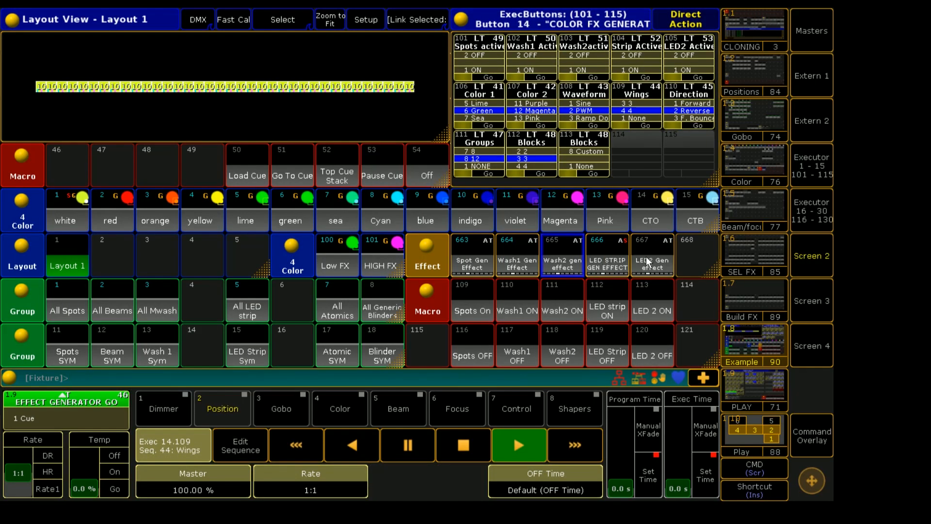
left_click(517, 254)
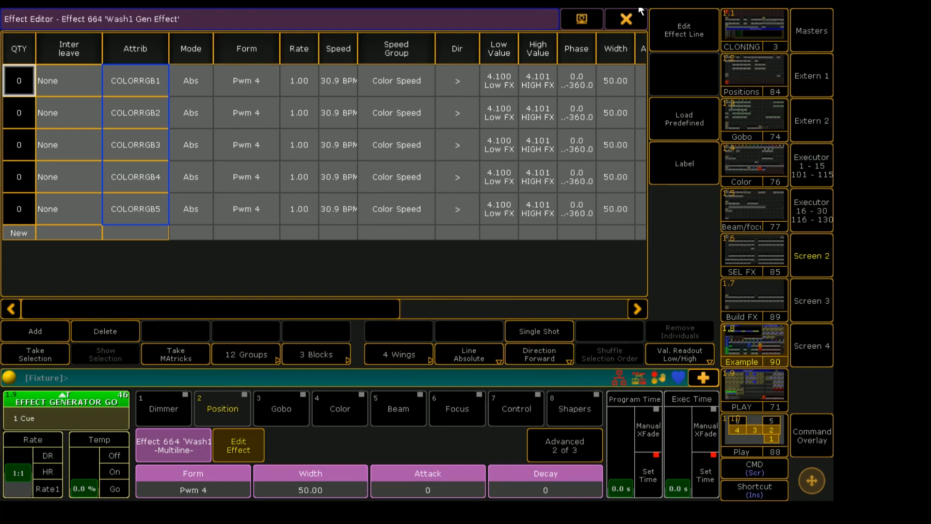
left_click(625, 19)
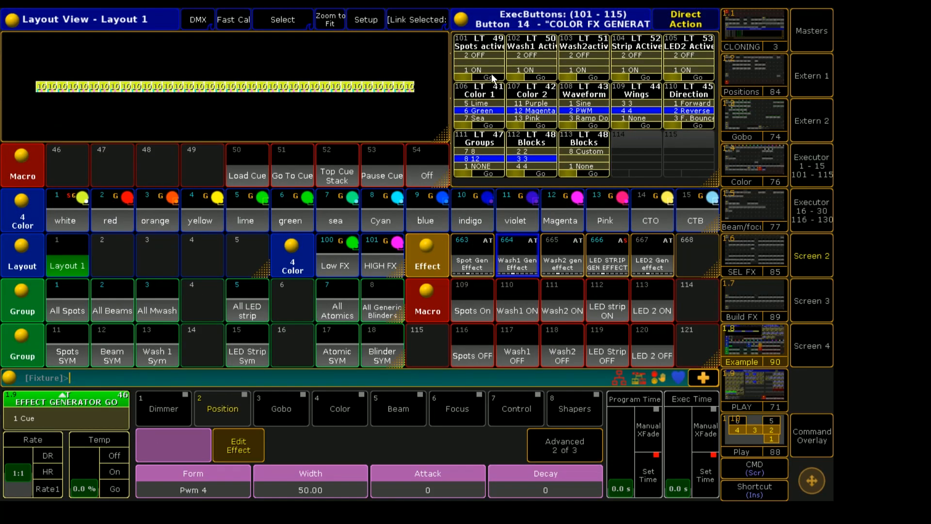